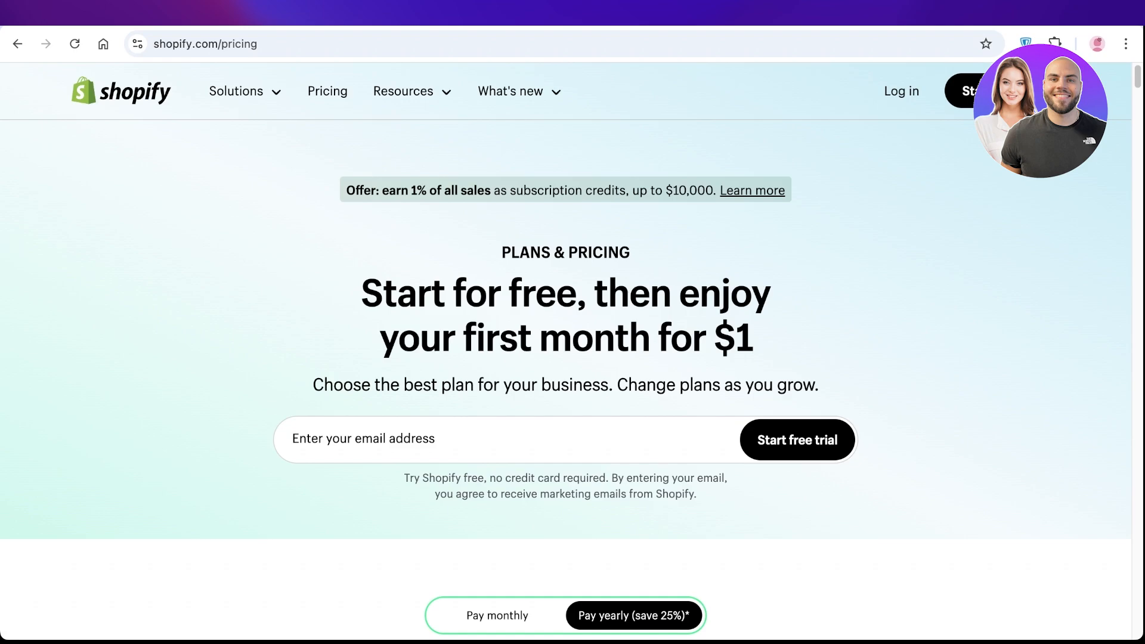
- Scroll past the Basic, Shopify, Advanced and Plus plan cards to Compare all plan features
{"action": "scroll", "scroll_direction": "up", "scroll_amount": 3}
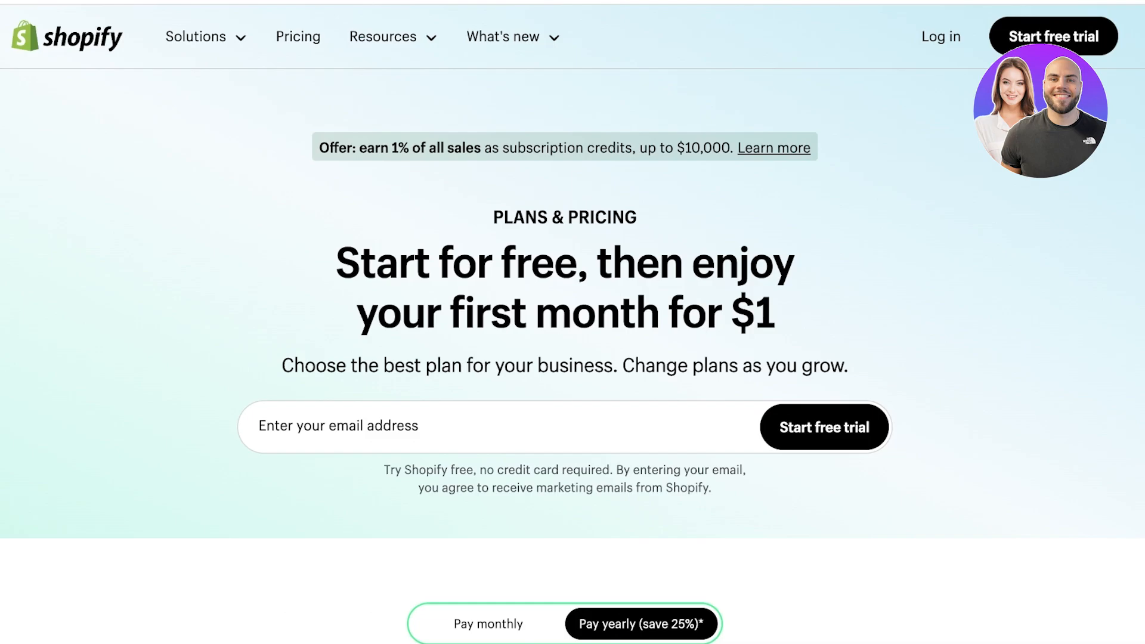
{"action": "scroll", "scroll_direction": "down", "scroll_amount": 3}
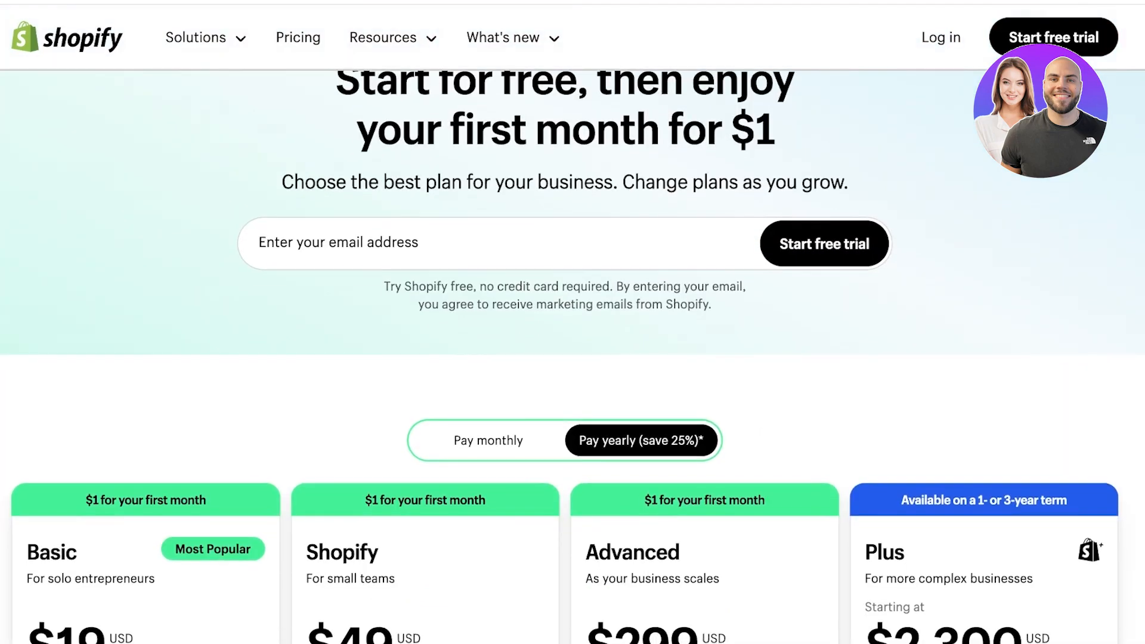
{"action": "scroll", "scroll_direction": "down", "scroll_amount": 3}
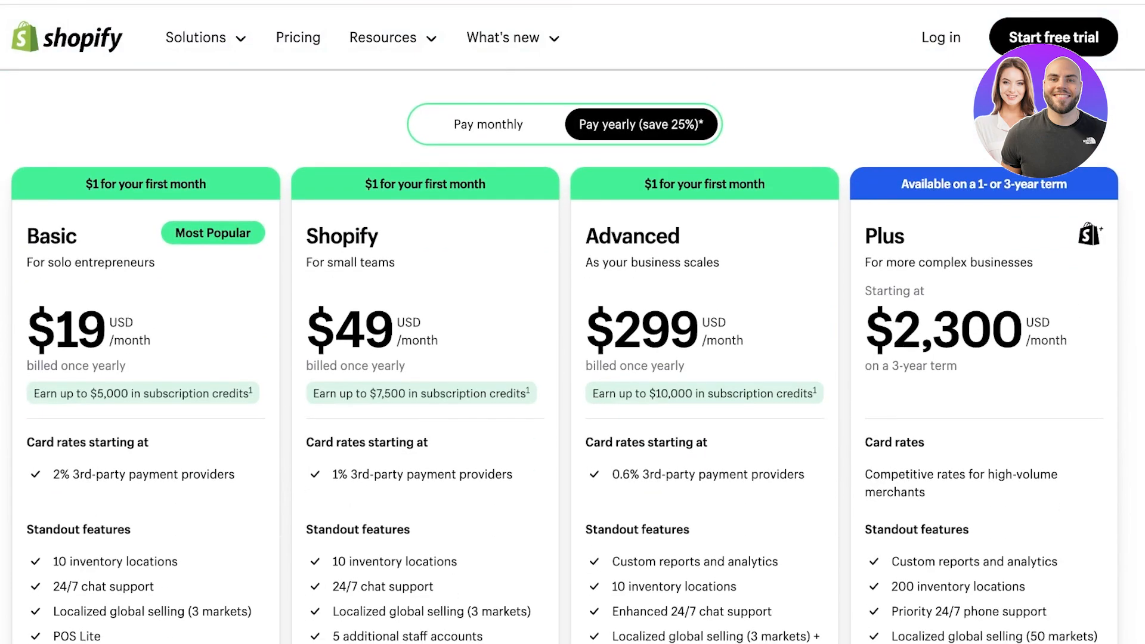
{"action": "scroll", "scroll_direction": "down", "scroll_amount": 3}
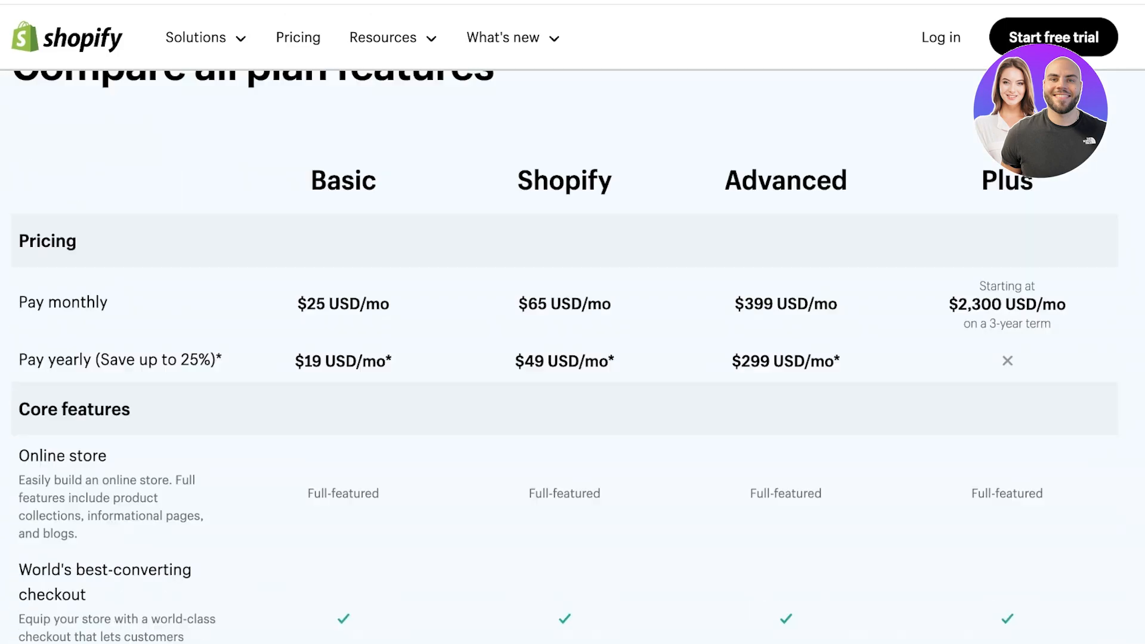
- Find Additional staff accounts: none on Basic, 5 on Shopify, 15 on Advanced, unlimited on Plus
{"action": "scroll", "scroll_direction": "down", "scroll_amount": 3}
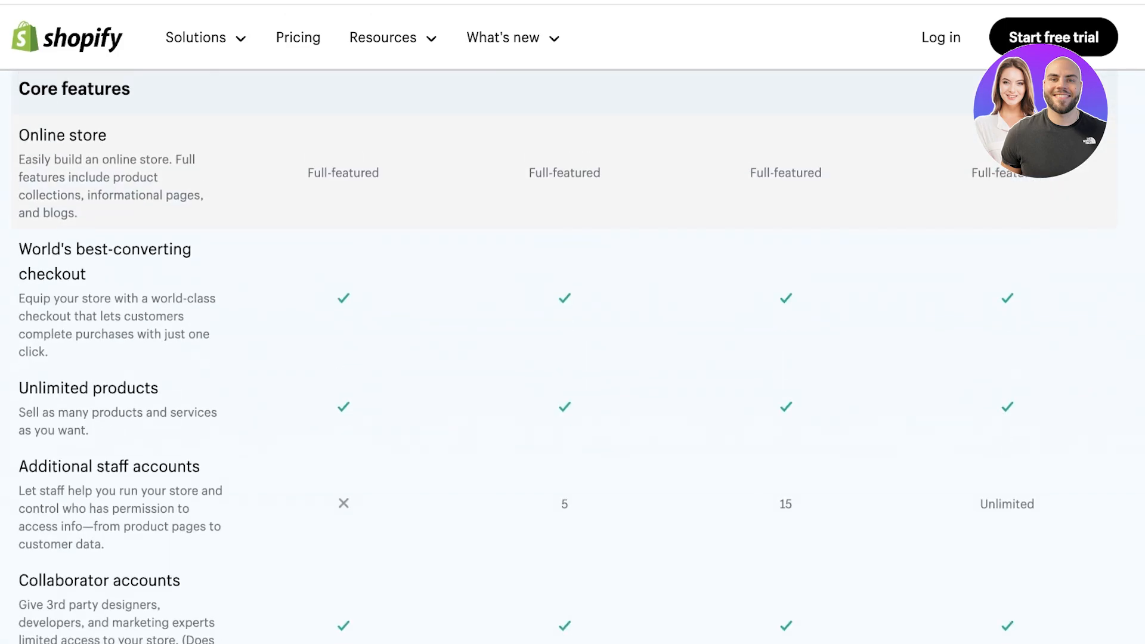
{"action": "scroll", "scroll_direction": "down", "scroll_amount": 3}
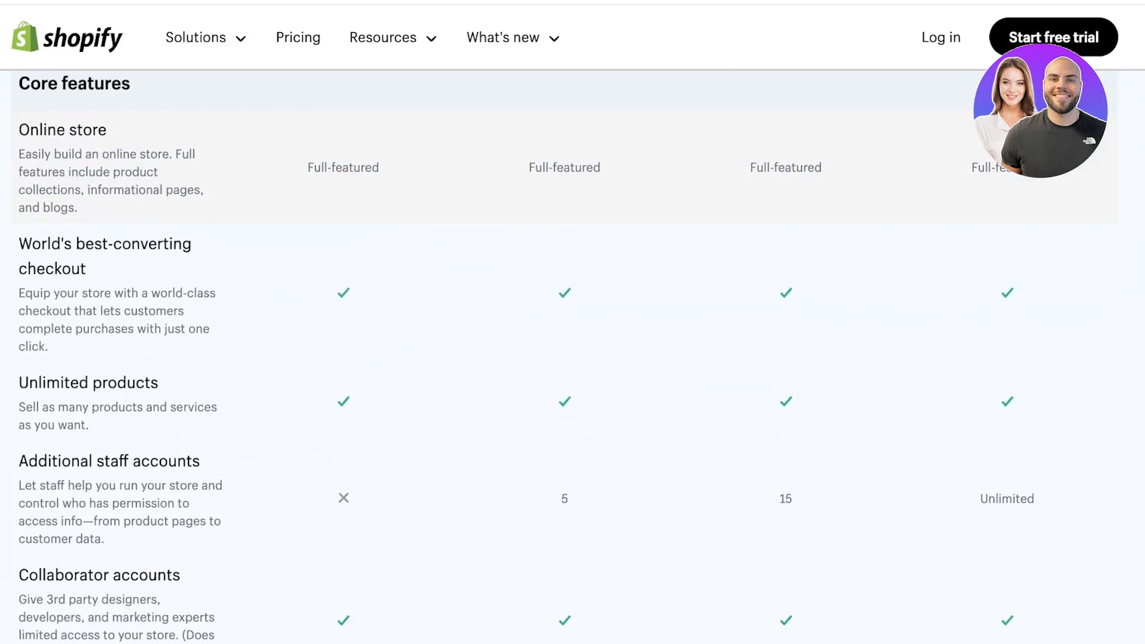
{"action": "scroll", "scroll_direction": "down", "scroll_amount": 3}
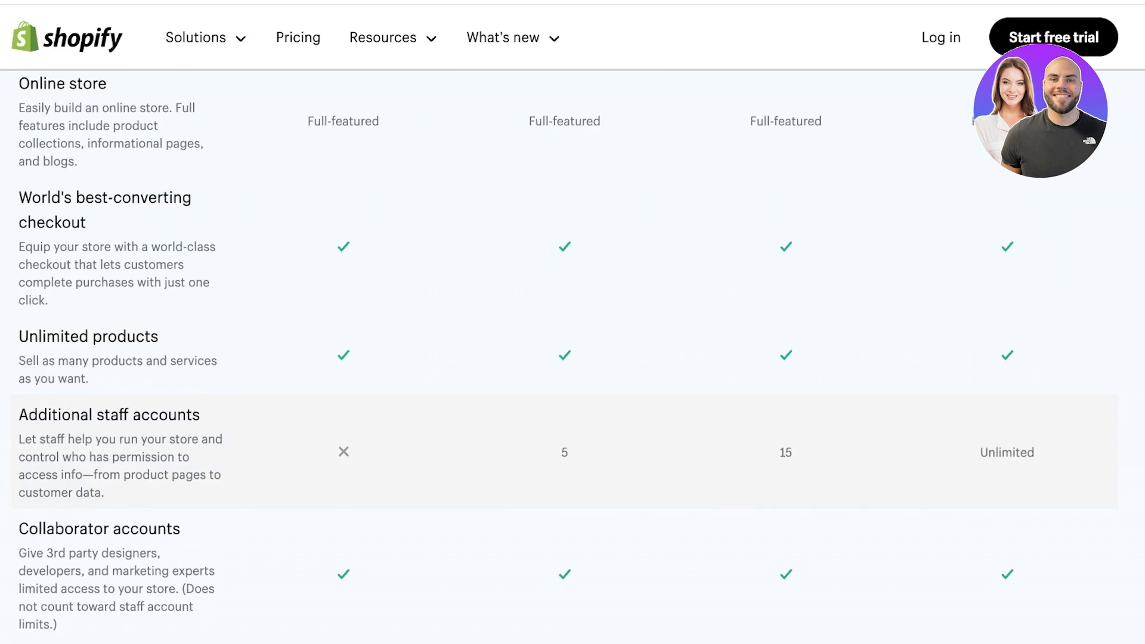
{"action": "scroll", "scroll_direction": "down", "scroll_amount": 3}
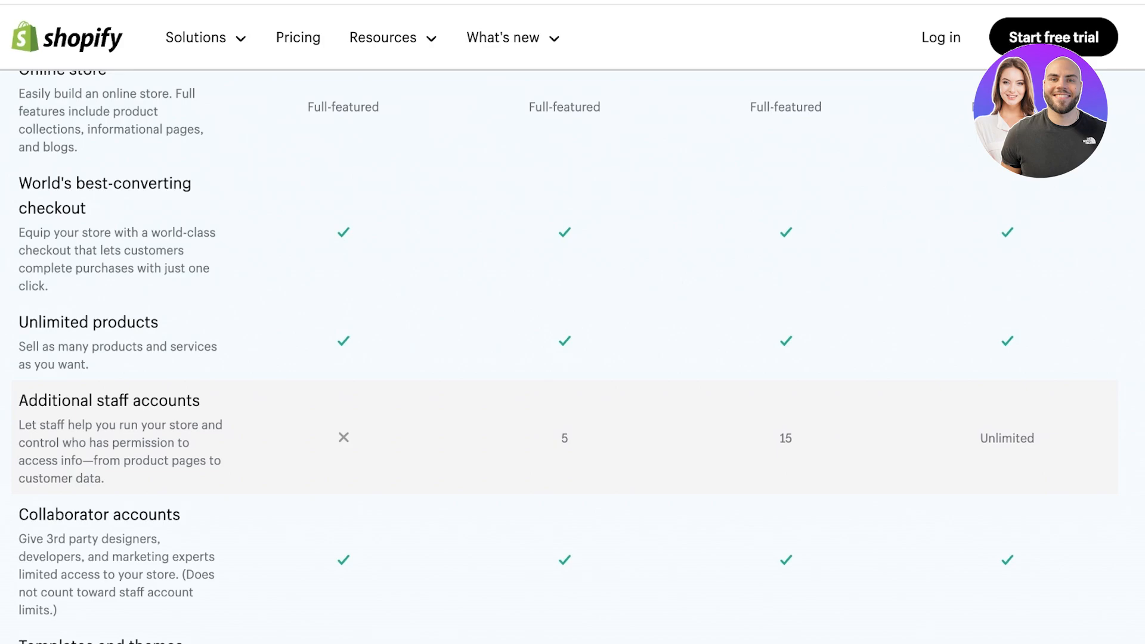
- Return to the comparison's pricing rows: $25, $65, $399 monthly or $19, $49, $299 yearly
{"action": "scroll", "scroll_direction": "down", "scroll_amount": 3}
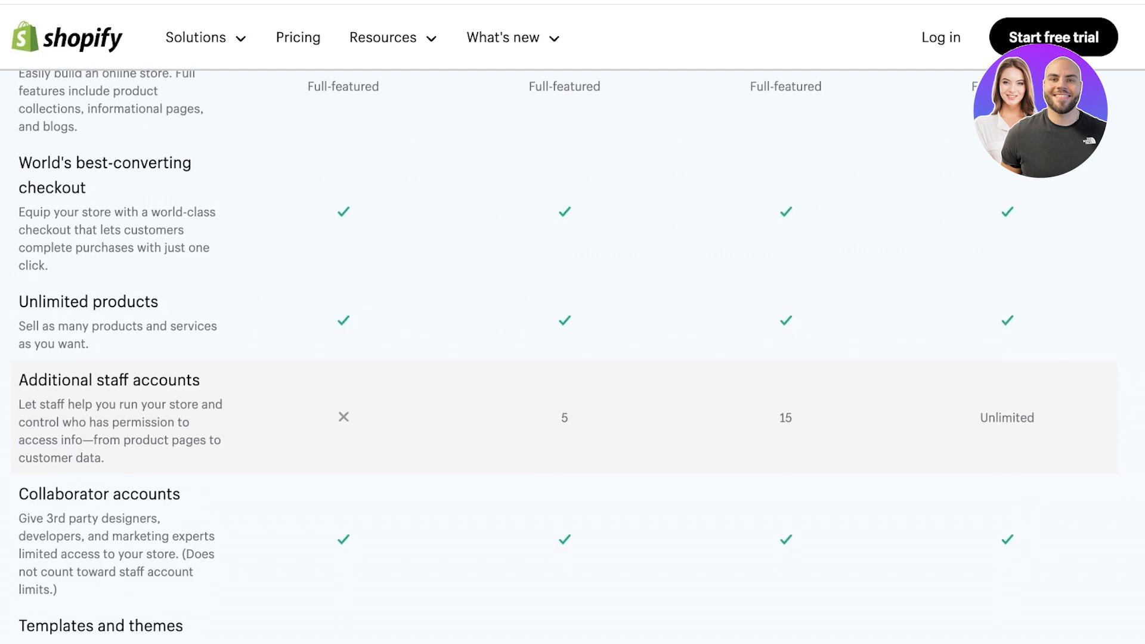
{"action": "scroll", "scroll_direction": "down", "scroll_amount": 3}
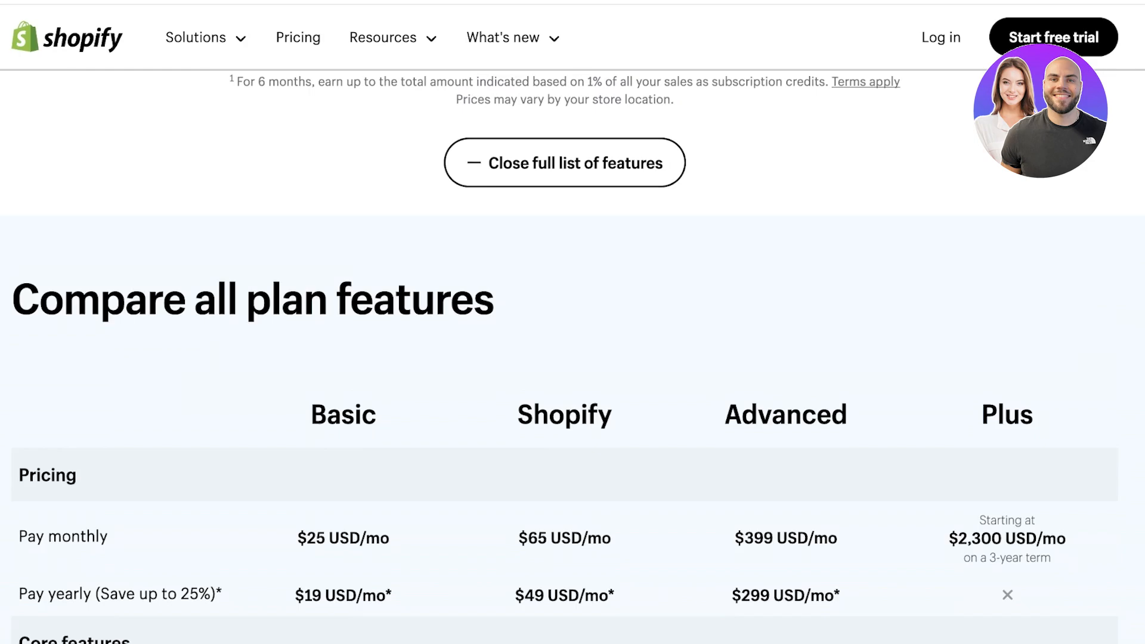
- Review the General settings store details and defaults such as currency, units and time zone
{"action": "scroll", "scroll_direction": "down", "scroll_amount": 3}
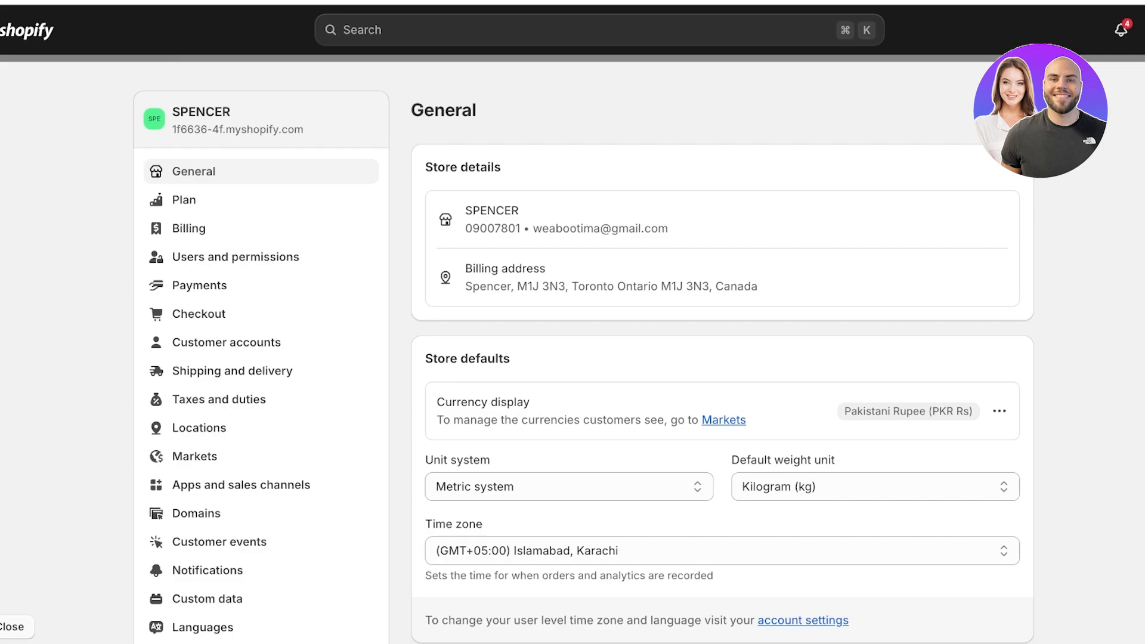
- Open Users and permissions to view the store owner, staff accounts and collaborator request settings
{"action": "left_click", "coordinate": [235, 256]}
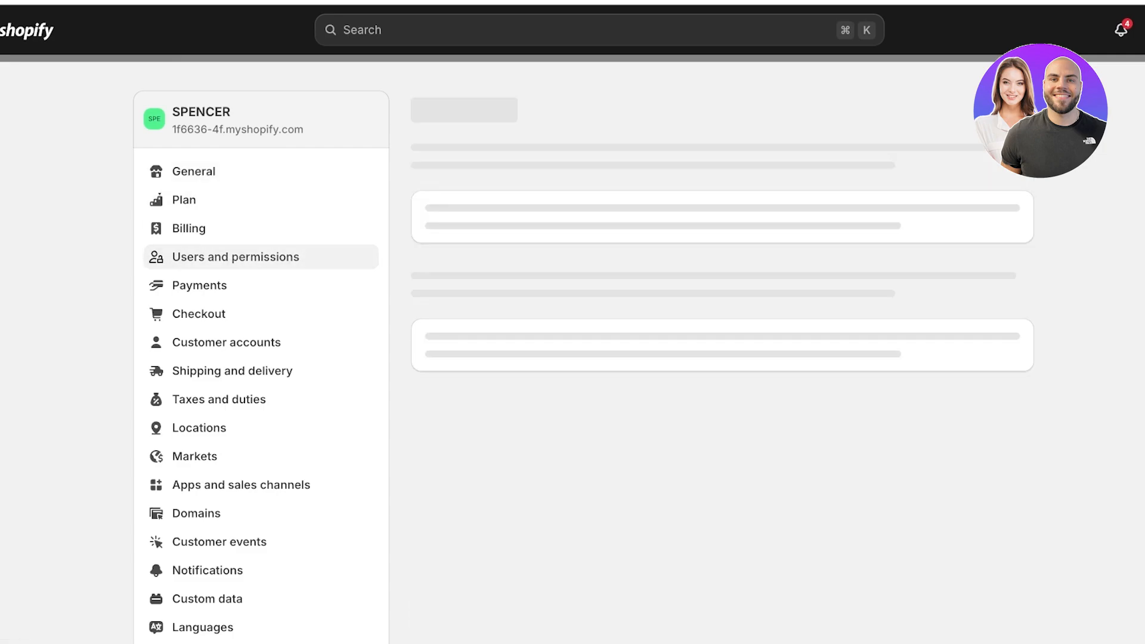
{"action": "left_click", "coordinate": [235, 256]}
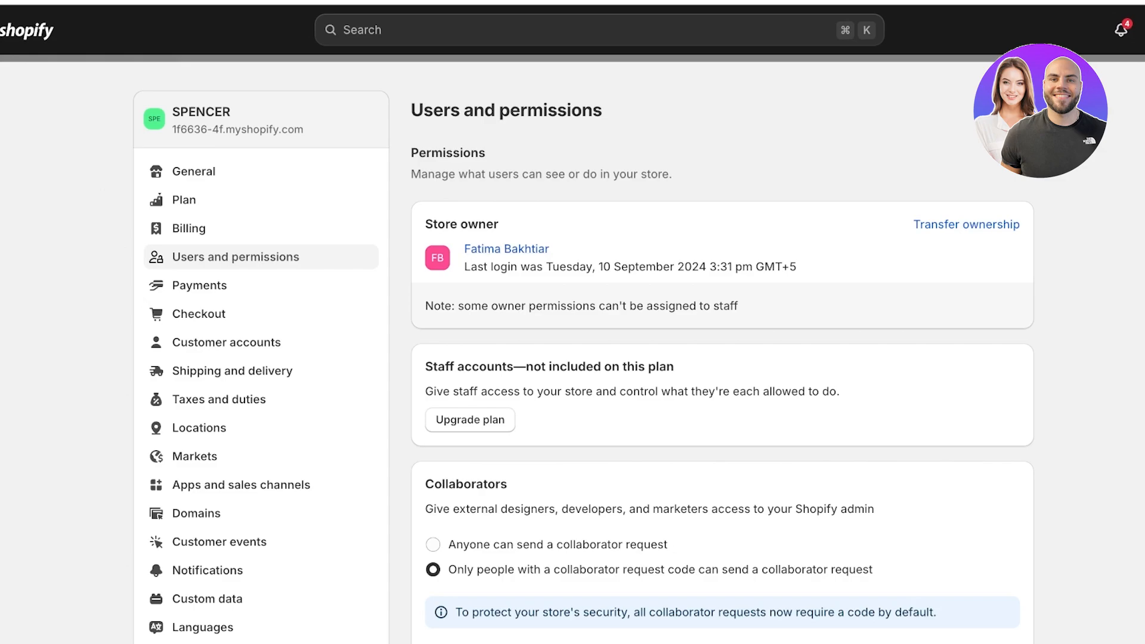
{"action": "left_click_drag", "start_coordinate": [464, 305], "coordinate": [625, 306]}
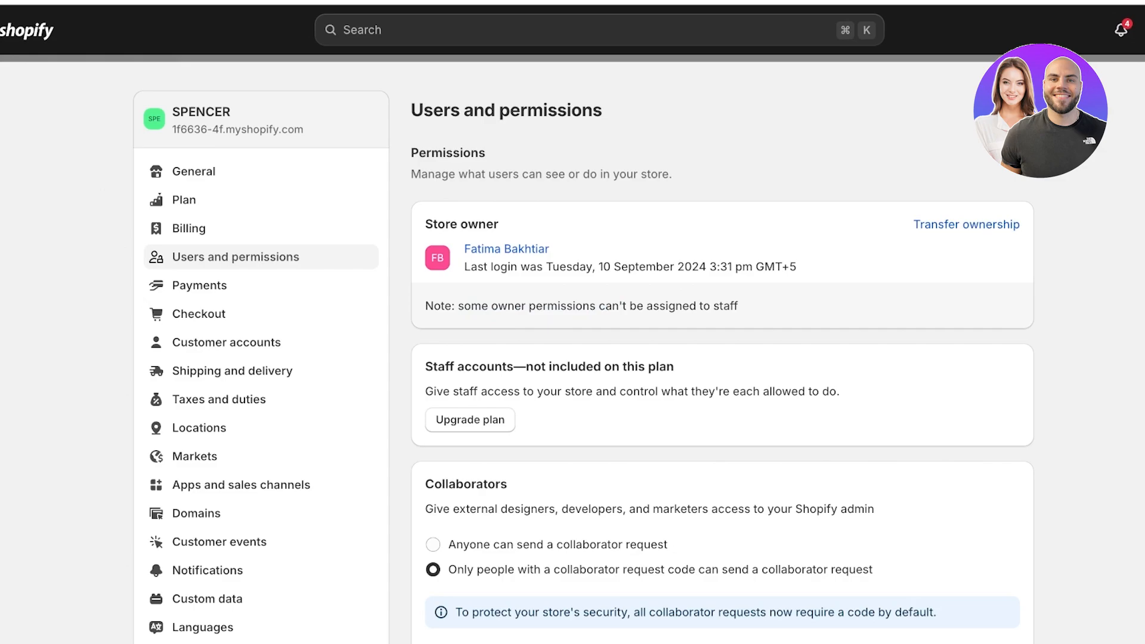
{"action": "mouse_move", "coordinate": [966, 225]}
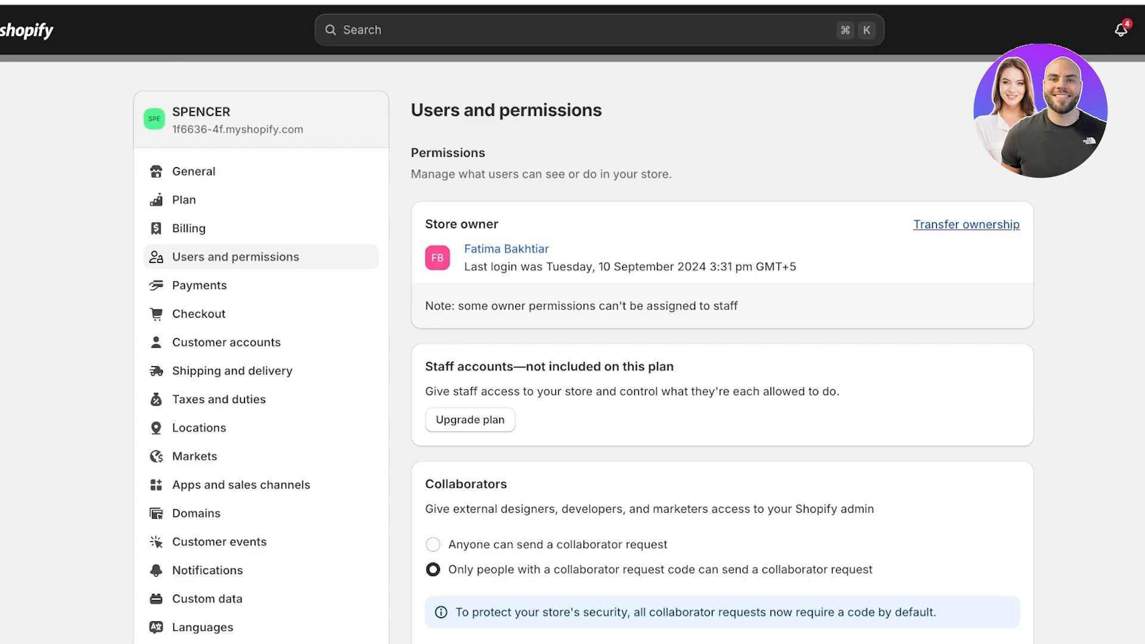
- Cancel out of Transfer ownership, then choose 'Anyone can send a collaborator request'
{"action": "left_click", "coordinate": [965, 224]}
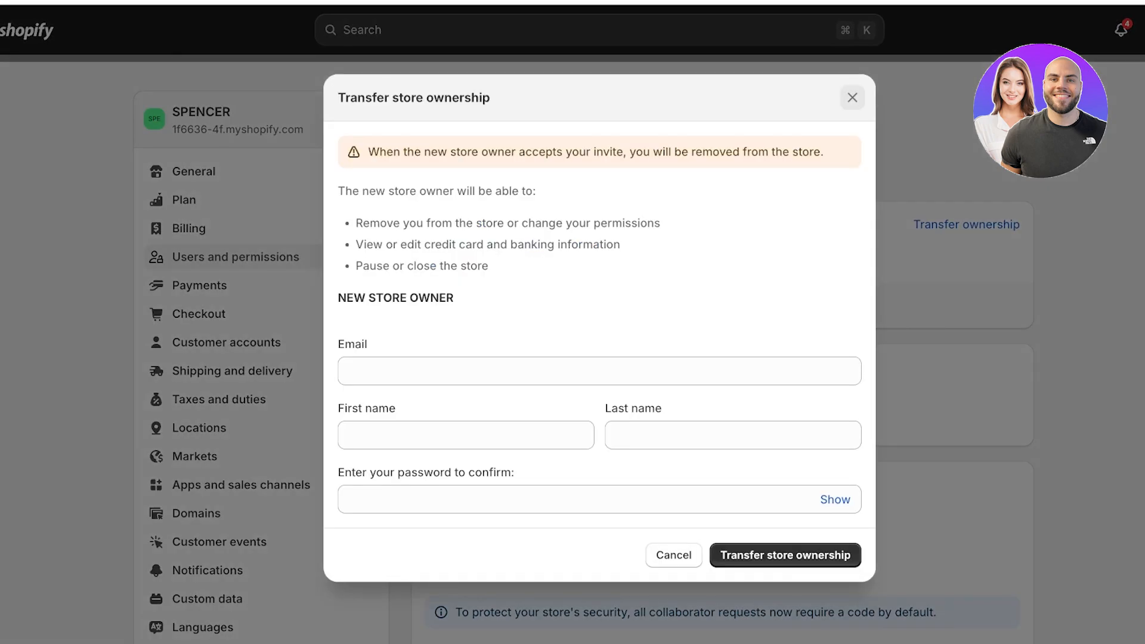
{"action": "left_click", "coordinate": [851, 97]}
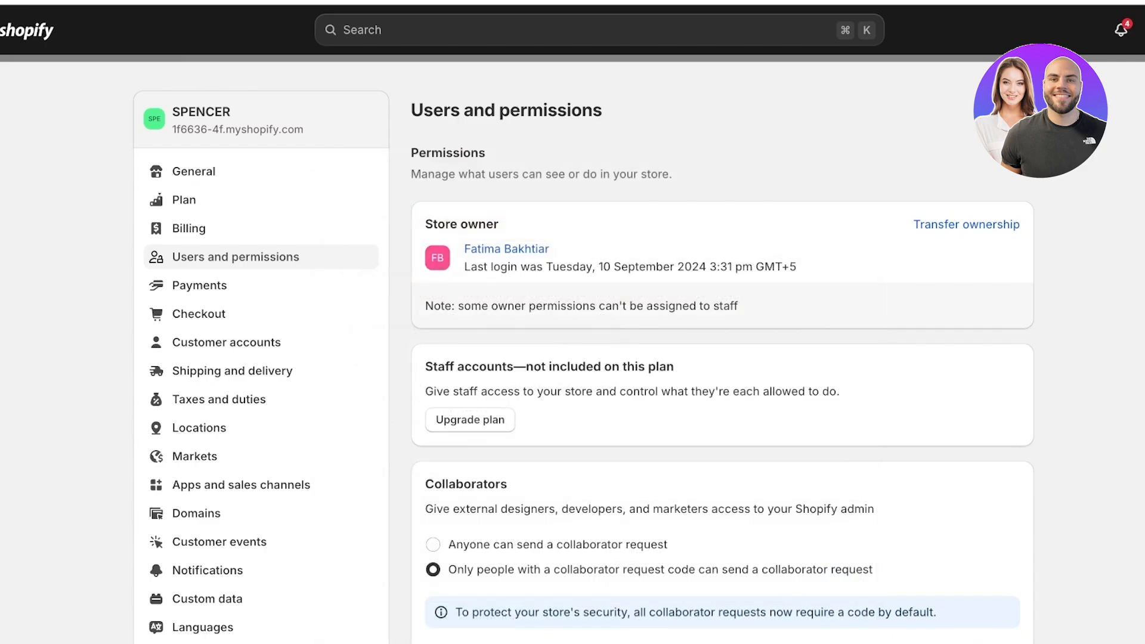
{"action": "scroll", "scroll_direction": "down", "scroll_amount": 3}
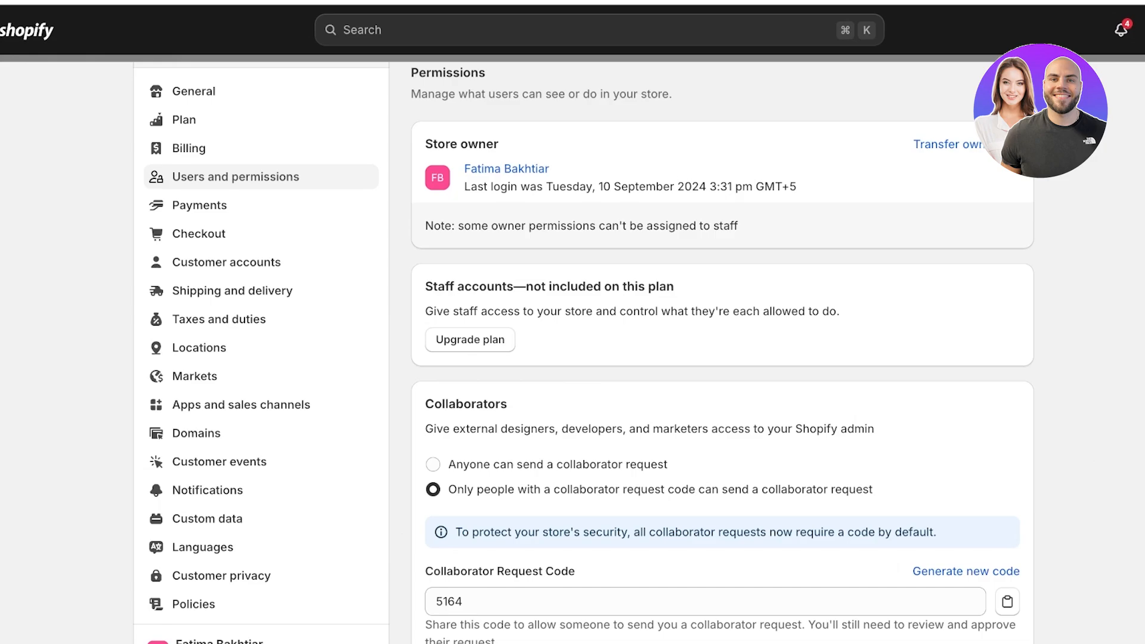
{"action": "scroll", "scroll_direction": "down", "scroll_amount": 3}
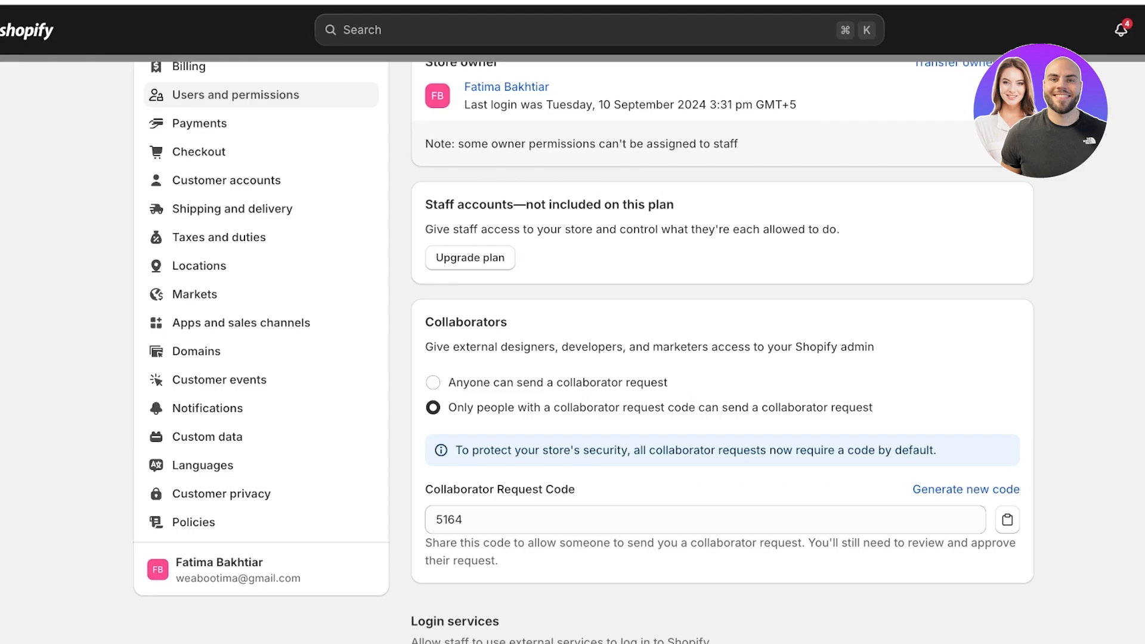
{"action": "left_click", "coordinate": [432, 381]}
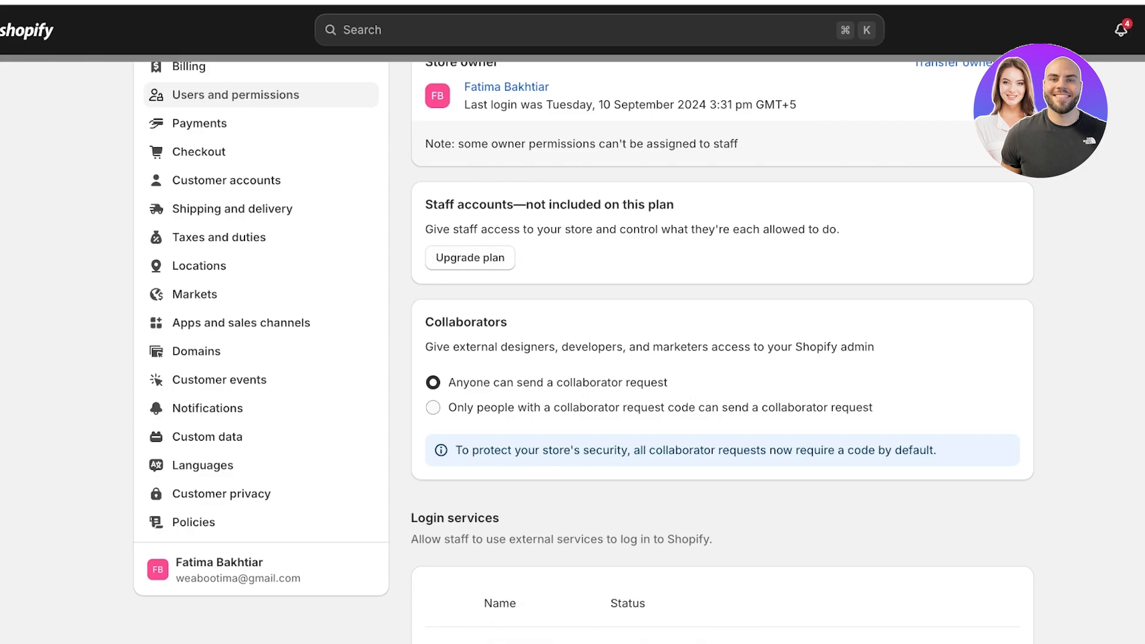
{"action": "left_click", "coordinate": [432, 408]}
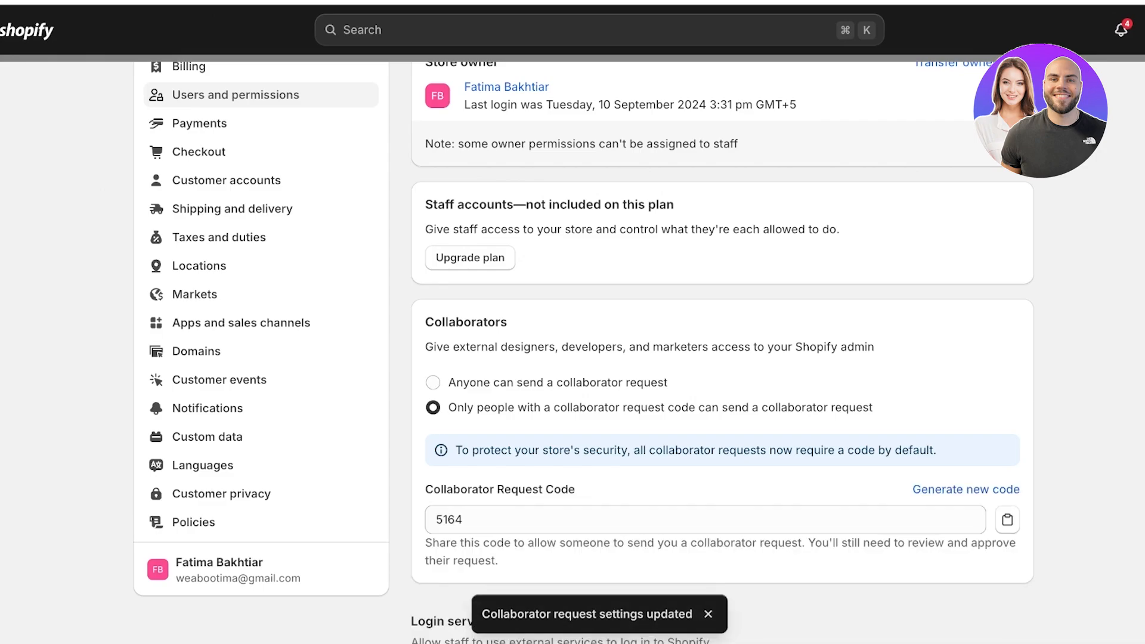
{"action": "left_click", "coordinate": [965, 489]}
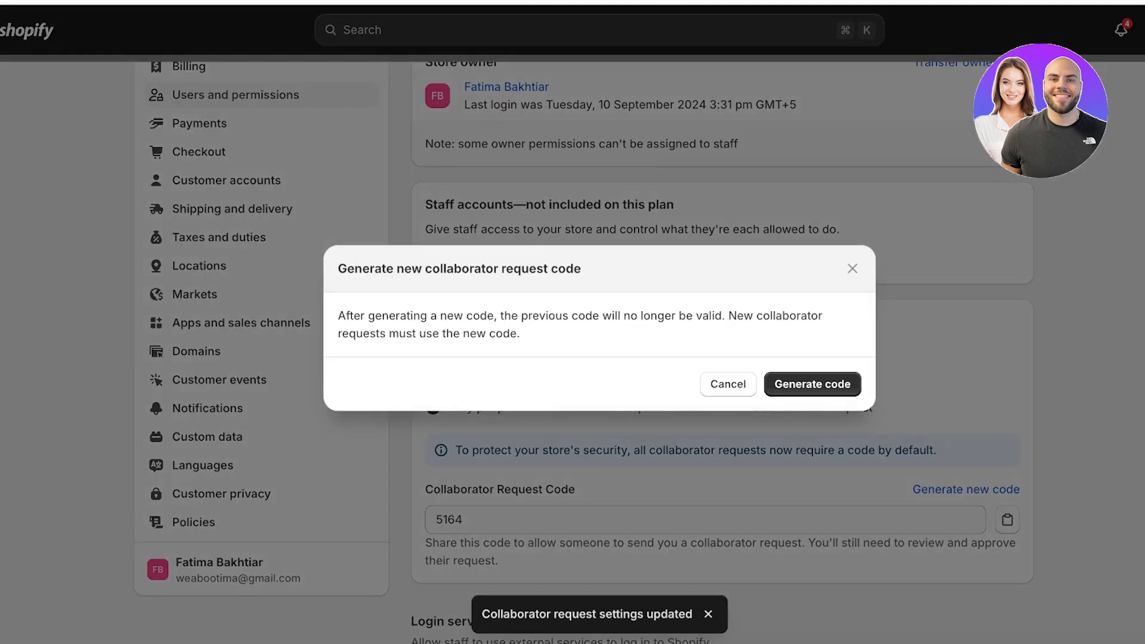
{"action": "left_click", "coordinate": [811, 384]}
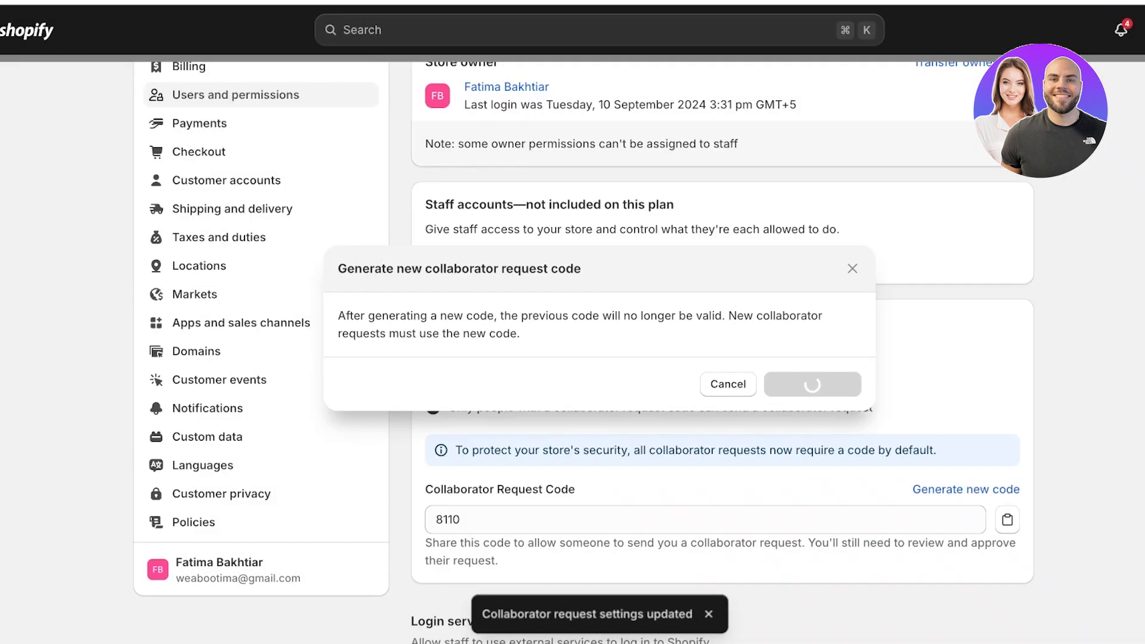
{"action": "left_click", "coordinate": [812, 384]}
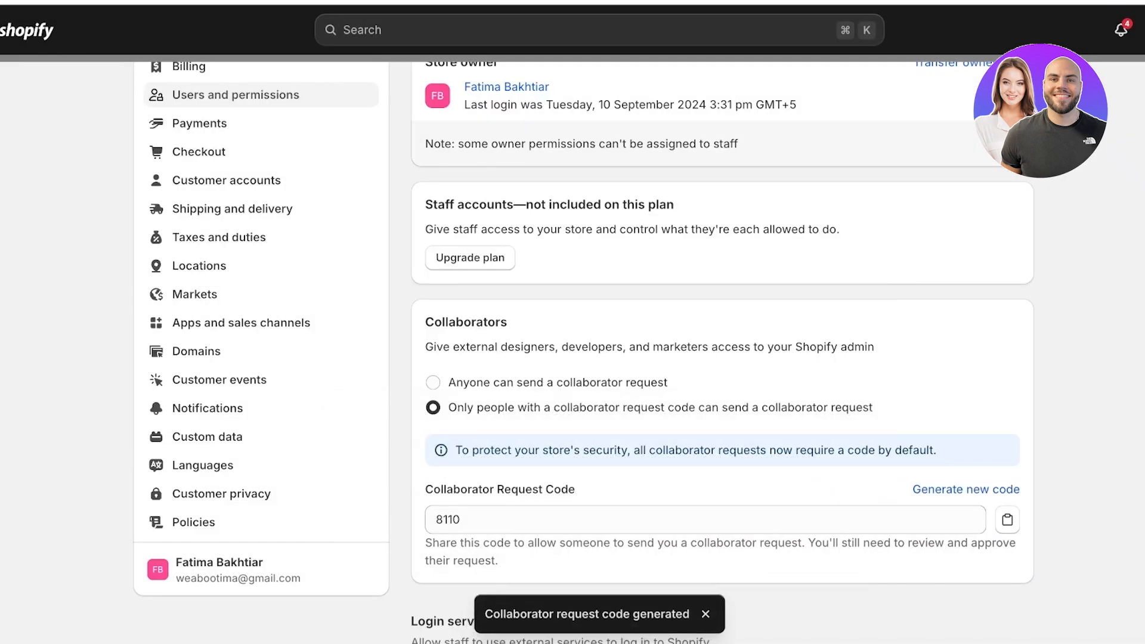
{"action": "left_click", "coordinate": [1006, 523]}
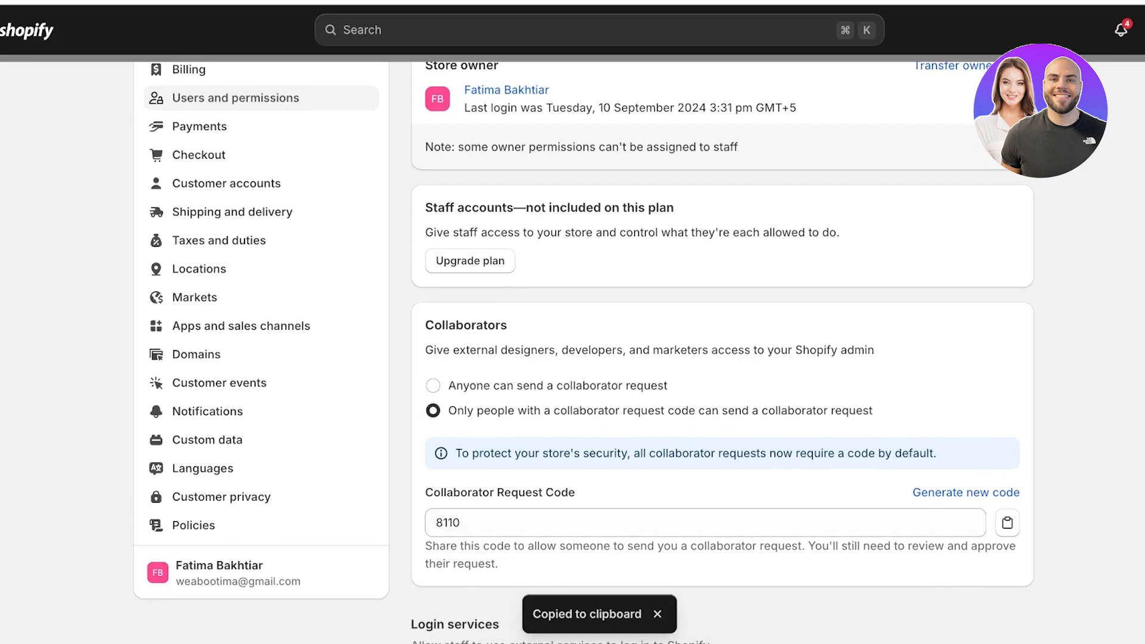
{"action": "scroll", "scroll_direction": "down", "scroll_amount": 3}
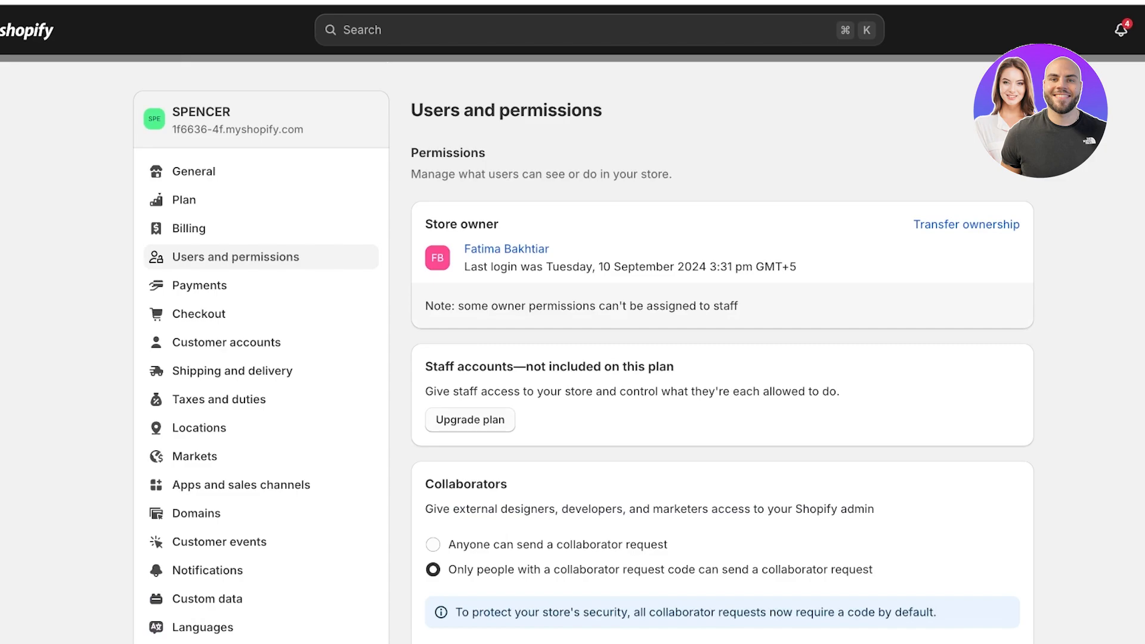
- Select the Shopify plan, check the 2-item charge breakdown, and subscribe at $1 USD/month
{"action": "left_click", "coordinate": [469, 419]}
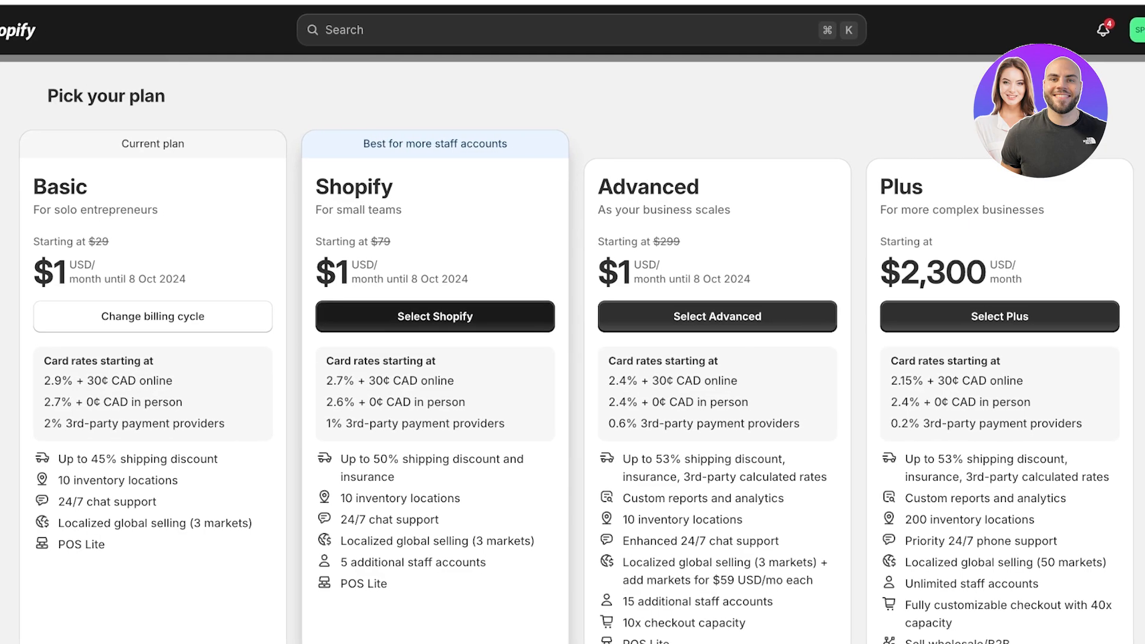
{"action": "left_click", "coordinate": [433, 316]}
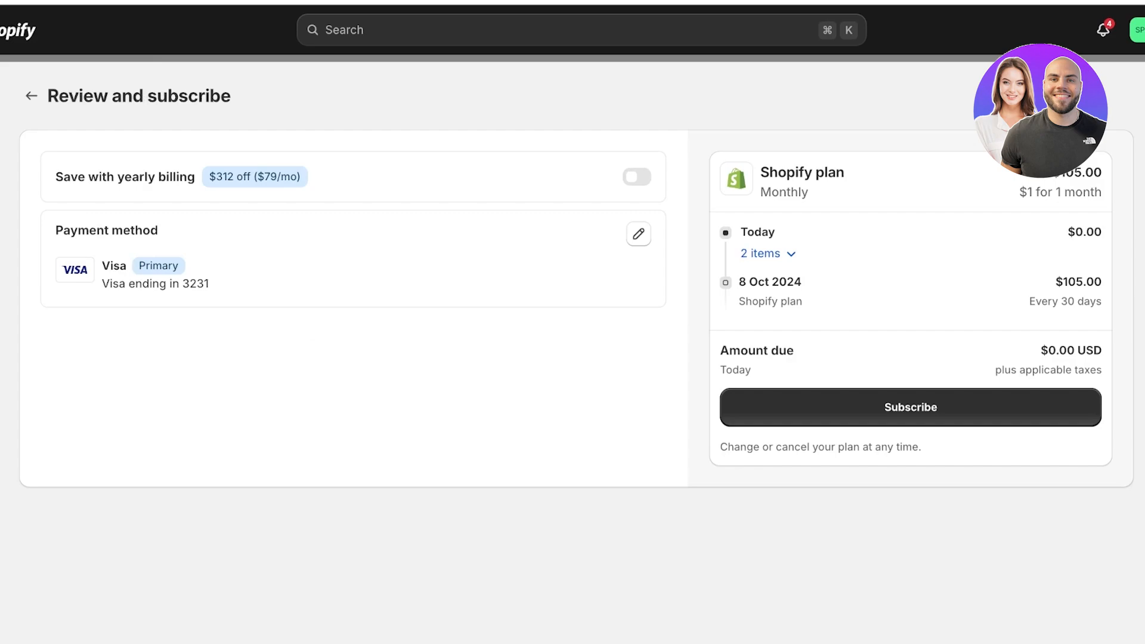
{"action": "left_click", "coordinate": [760, 253]}
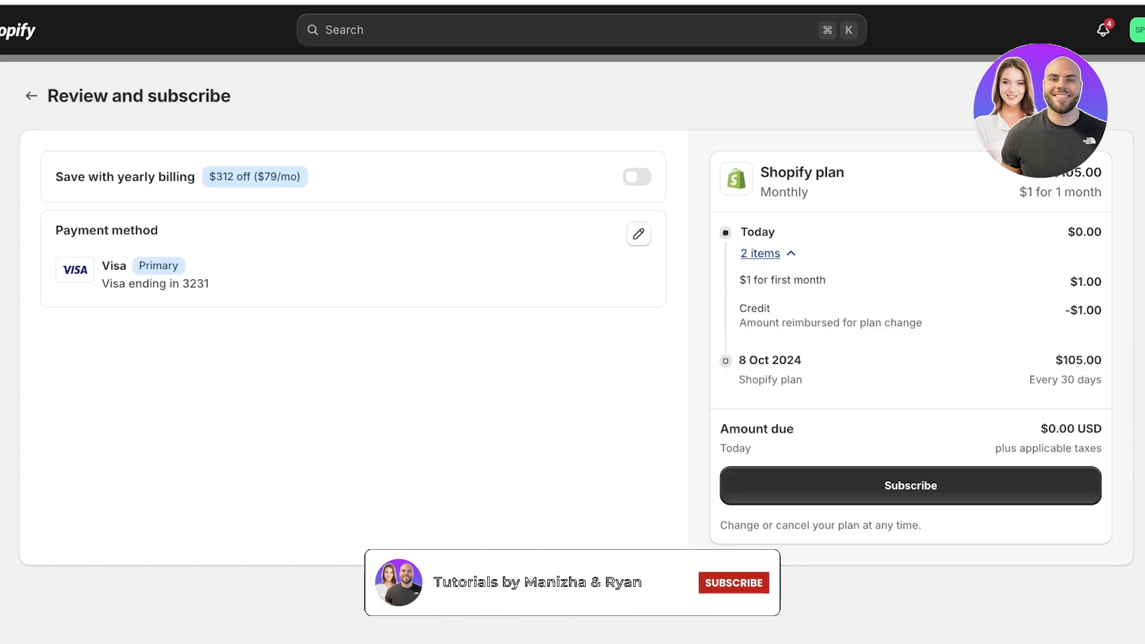
{"action": "left_click", "coordinate": [732, 582]}
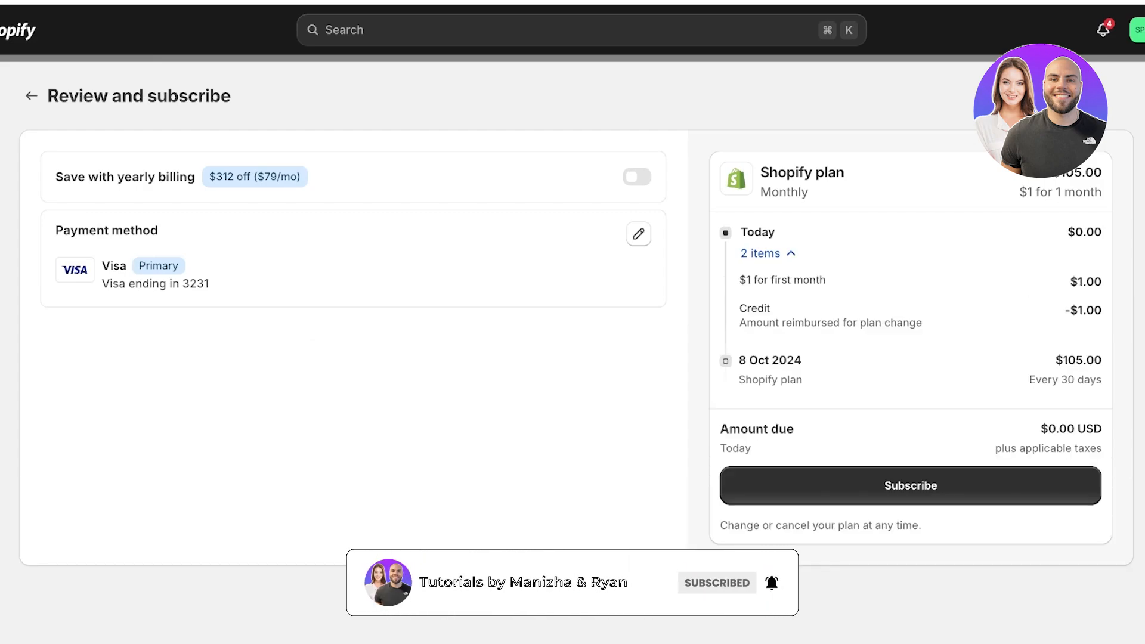
{"action": "left_click", "coordinate": [739, 582]}
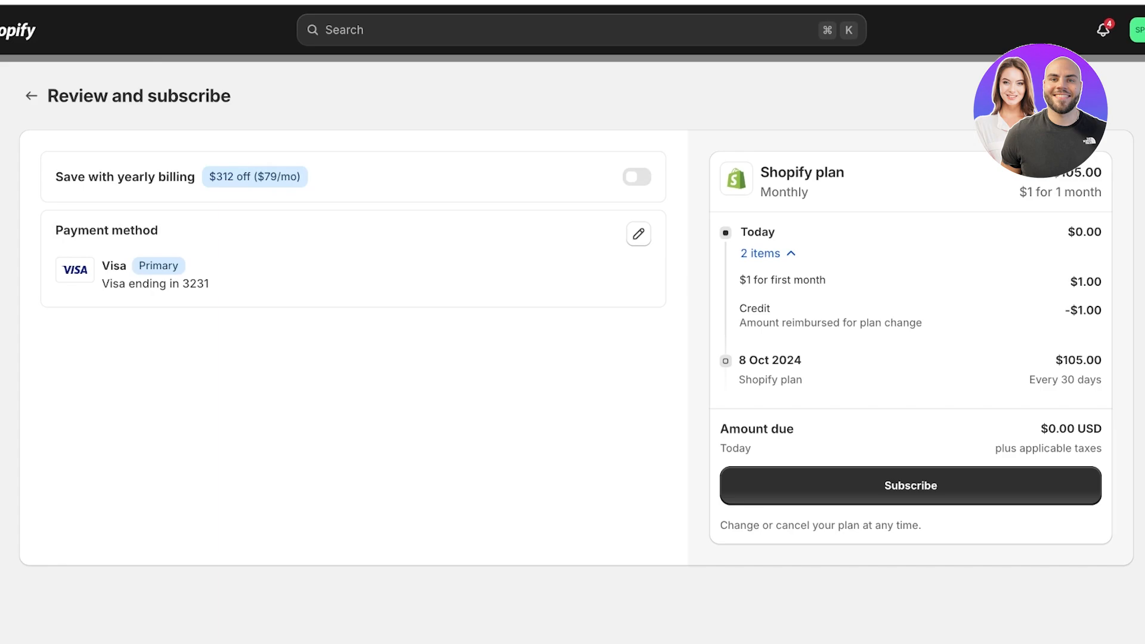
{"action": "left_click", "coordinate": [909, 486]}
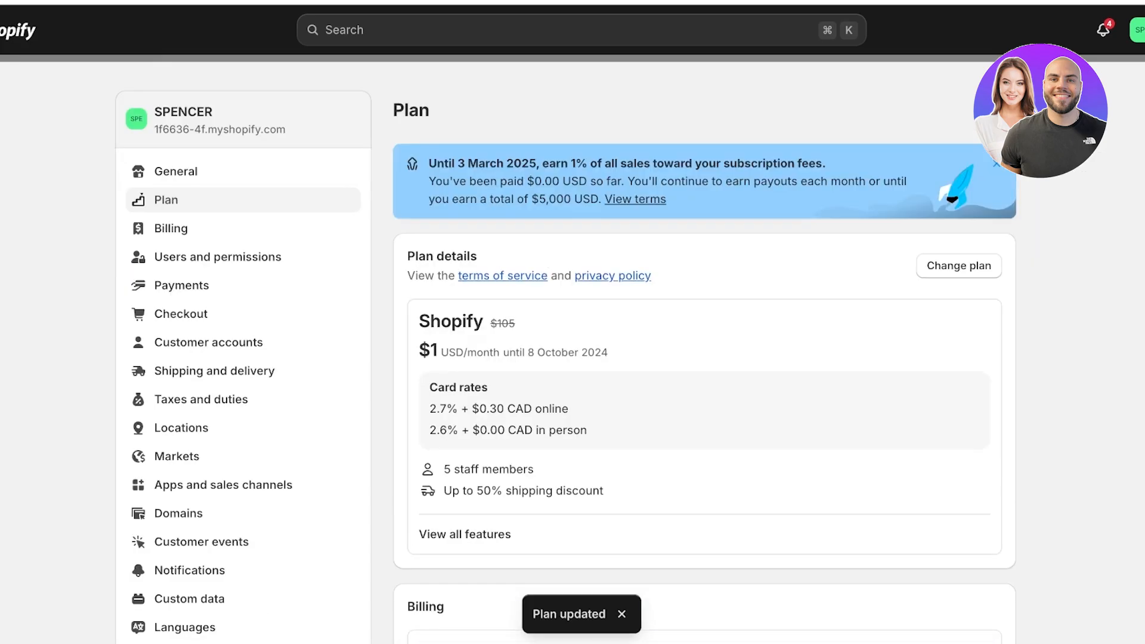
- Review staff limits on the Plan page, then close Settings to reach the Home dashboard
{"action": "scroll", "scroll_direction": "down", "scroll_amount": 3}
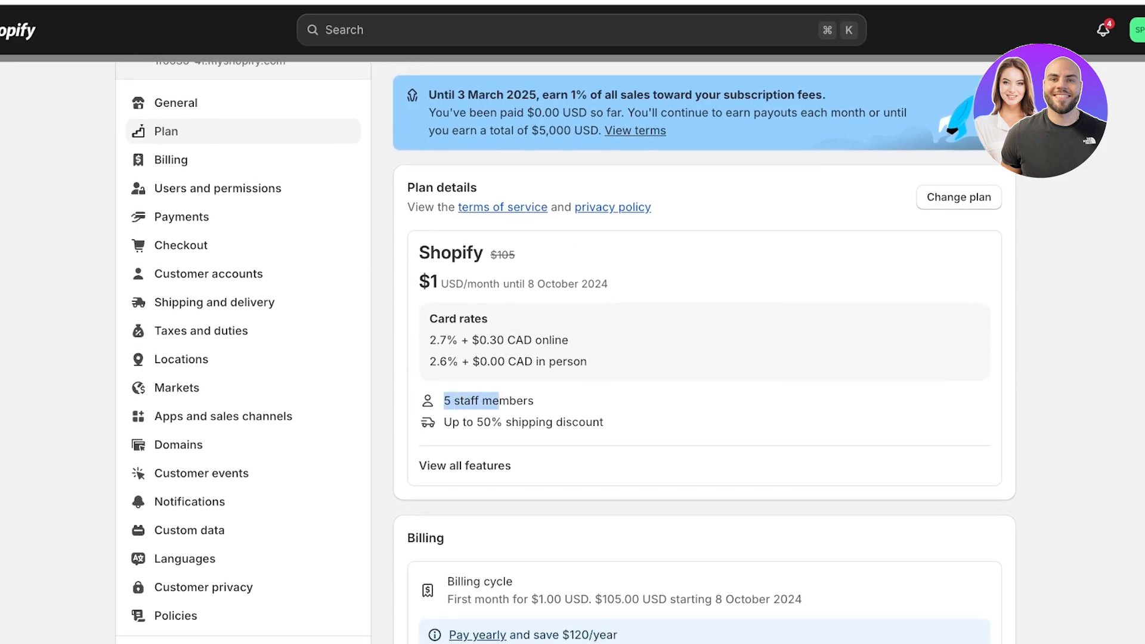
{"action": "scroll", "scroll_direction": "down", "scroll_amount": 3}
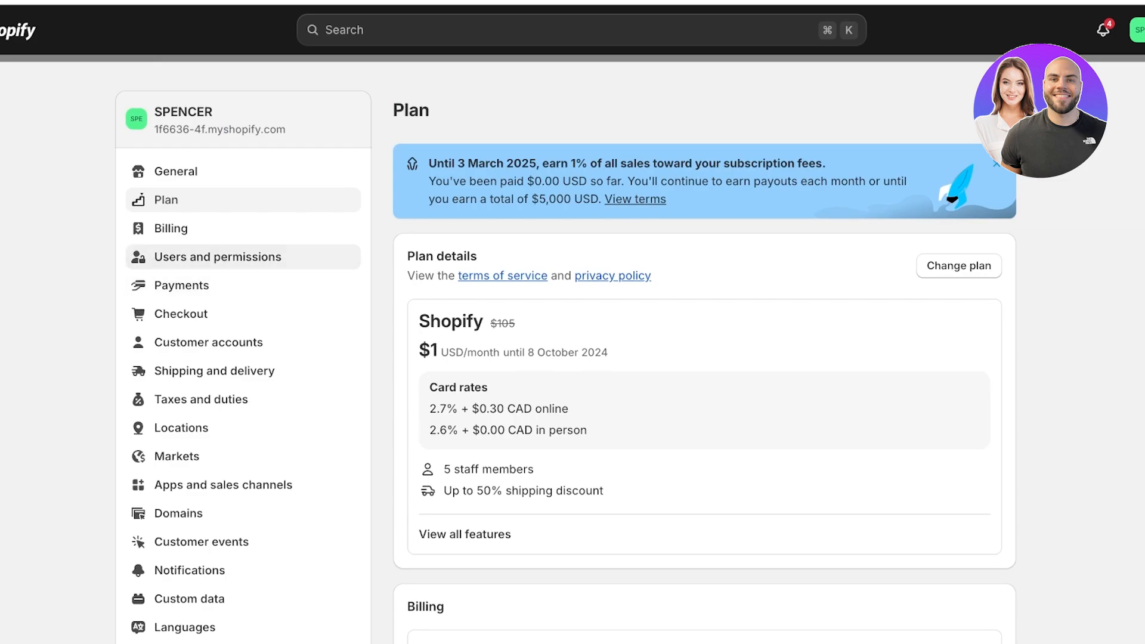
{"action": "left_click", "coordinate": [217, 256]}
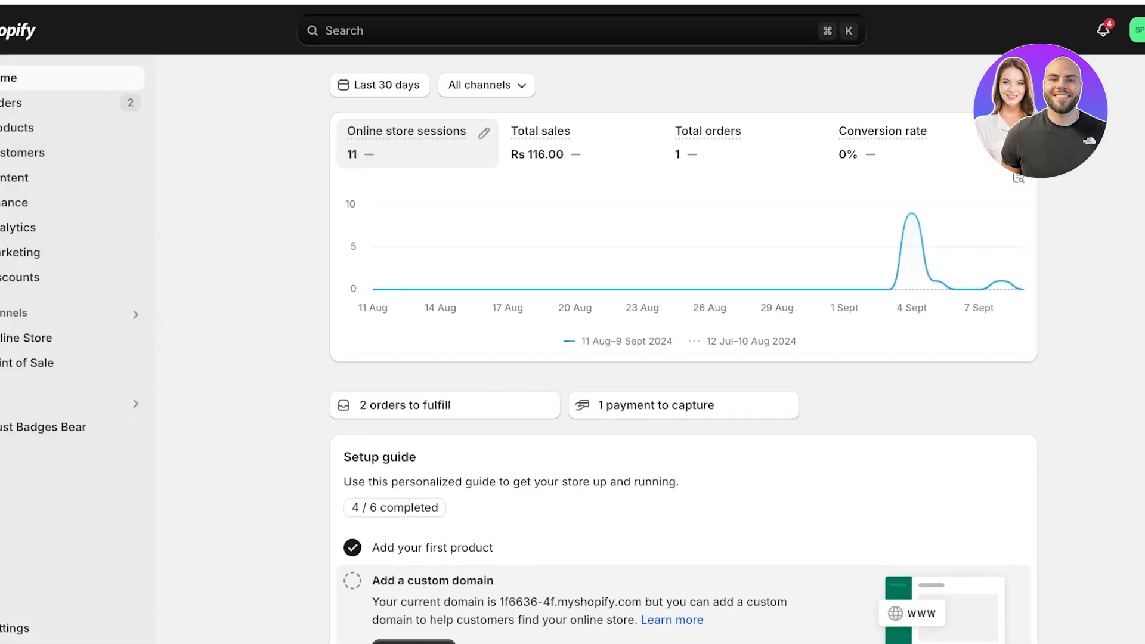
- Search 'user' to reach Users and permissions and begin adding a staff member
{"action": "left_click", "coordinate": [580, 31]}
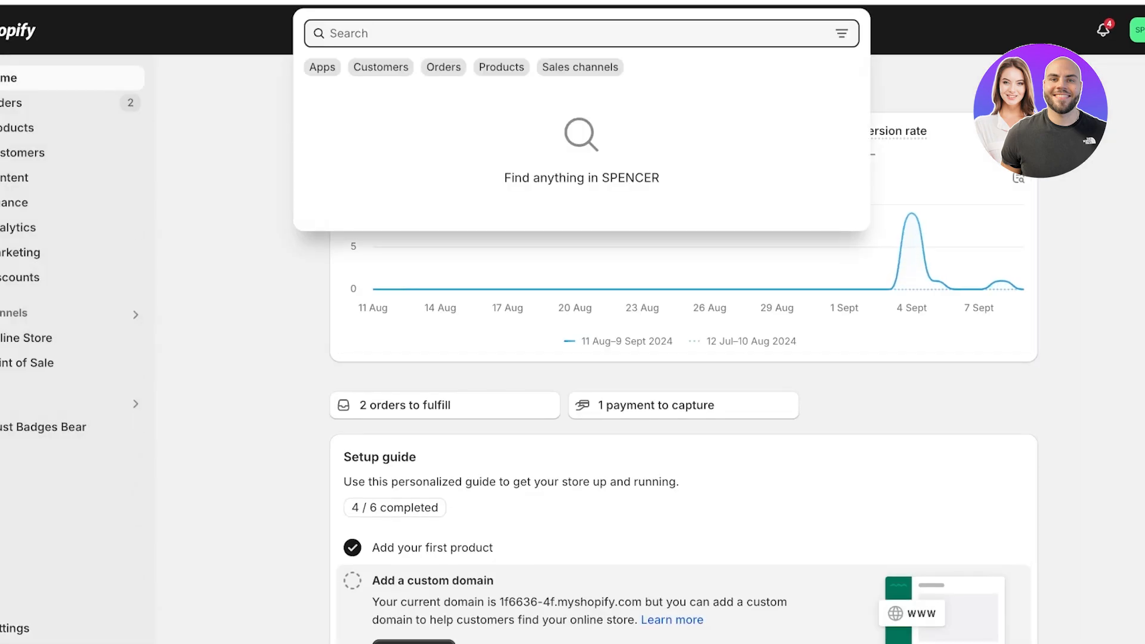
{"action": "type", "text": "user"}
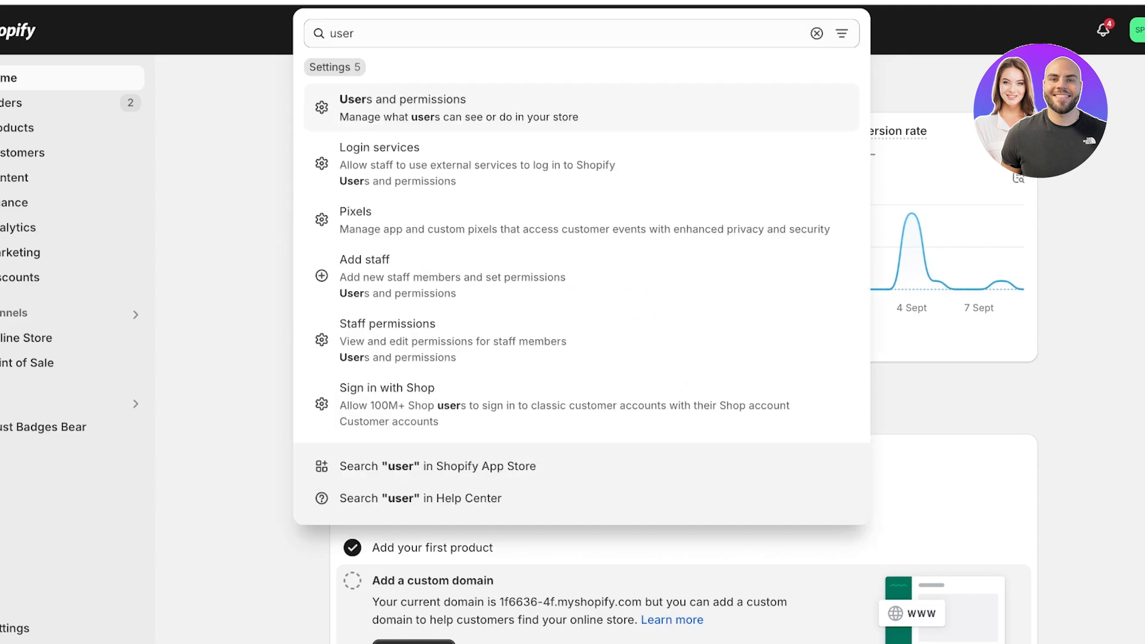
{"action": "left_click", "coordinate": [423, 107]}
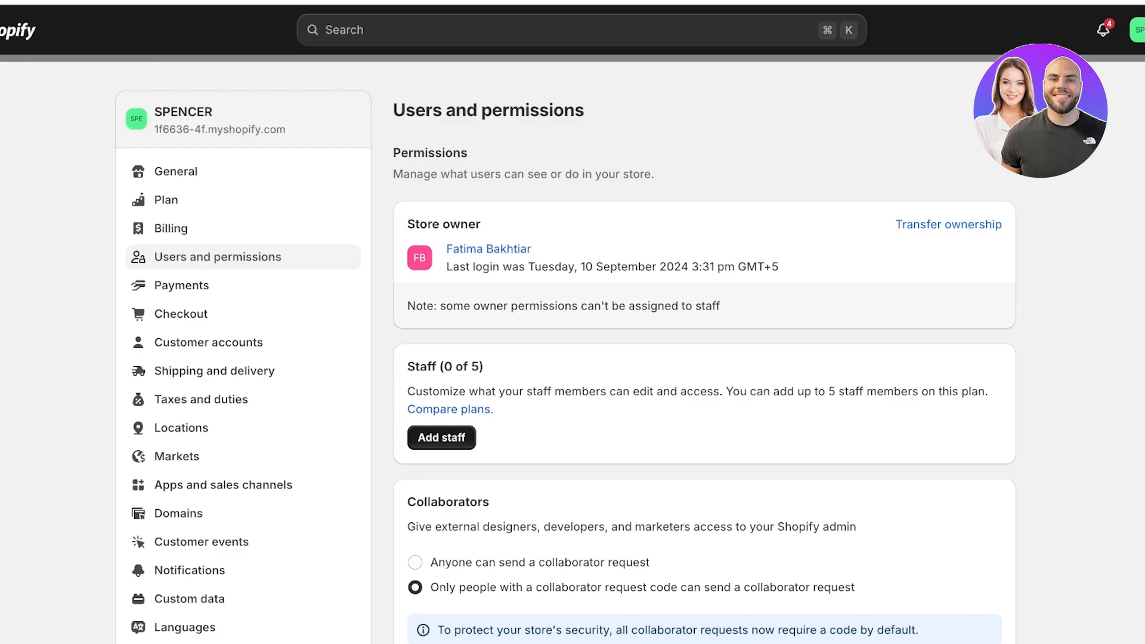
{"action": "left_click", "coordinate": [441, 437]}
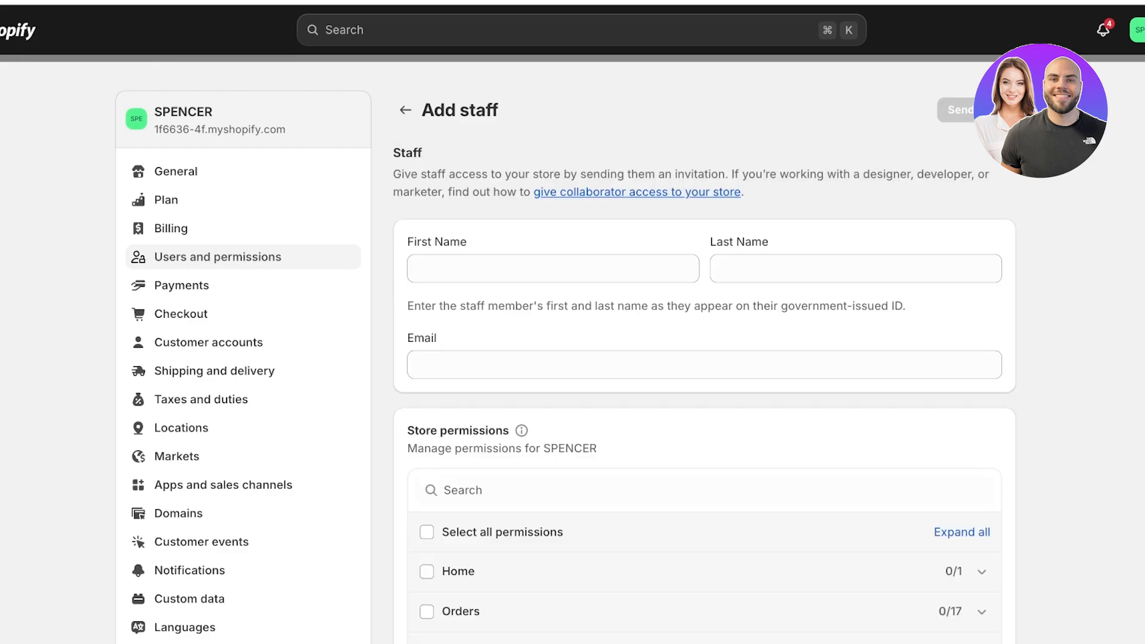
- Enter first name 'Anna', the last name and the email in the Add staff form
{"action": "type", "text": "A"}
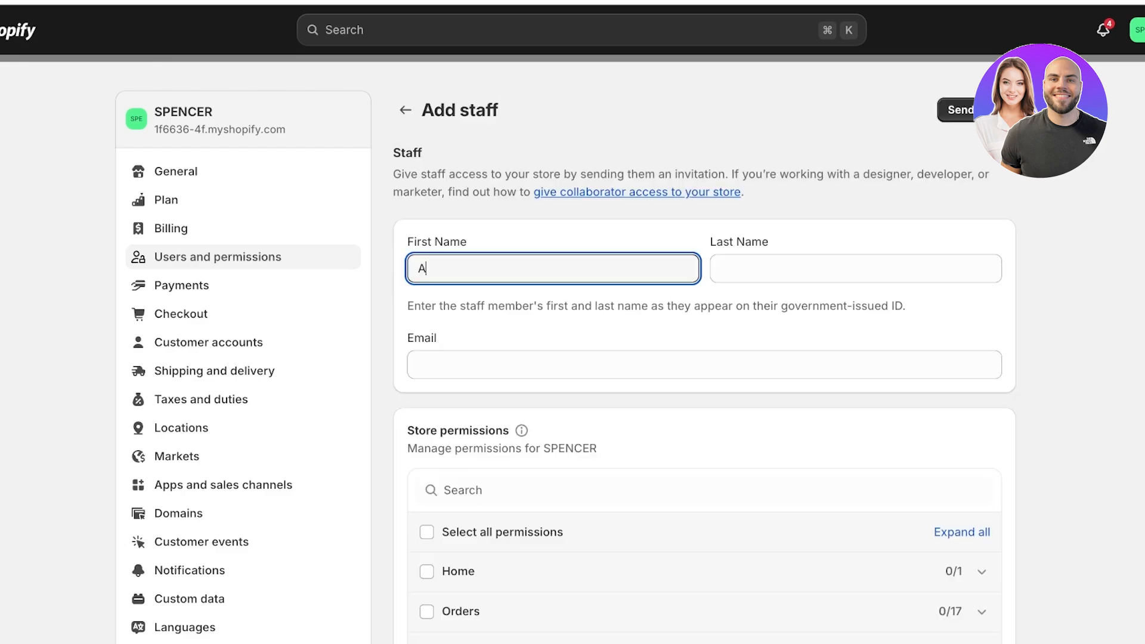
{"action": "type", "text": "nna"}
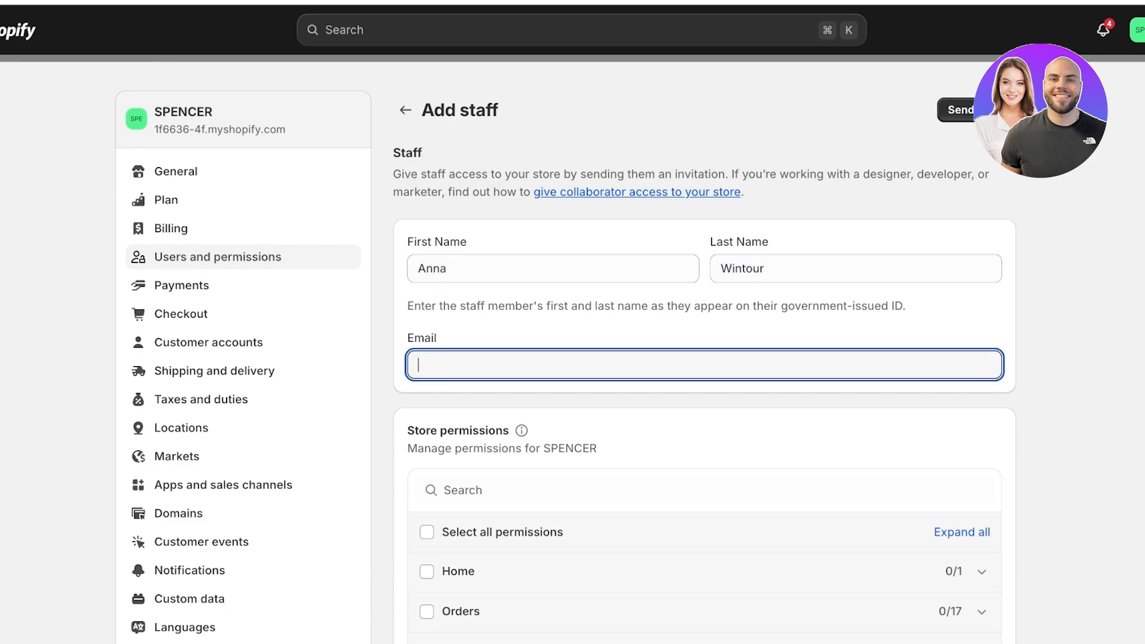
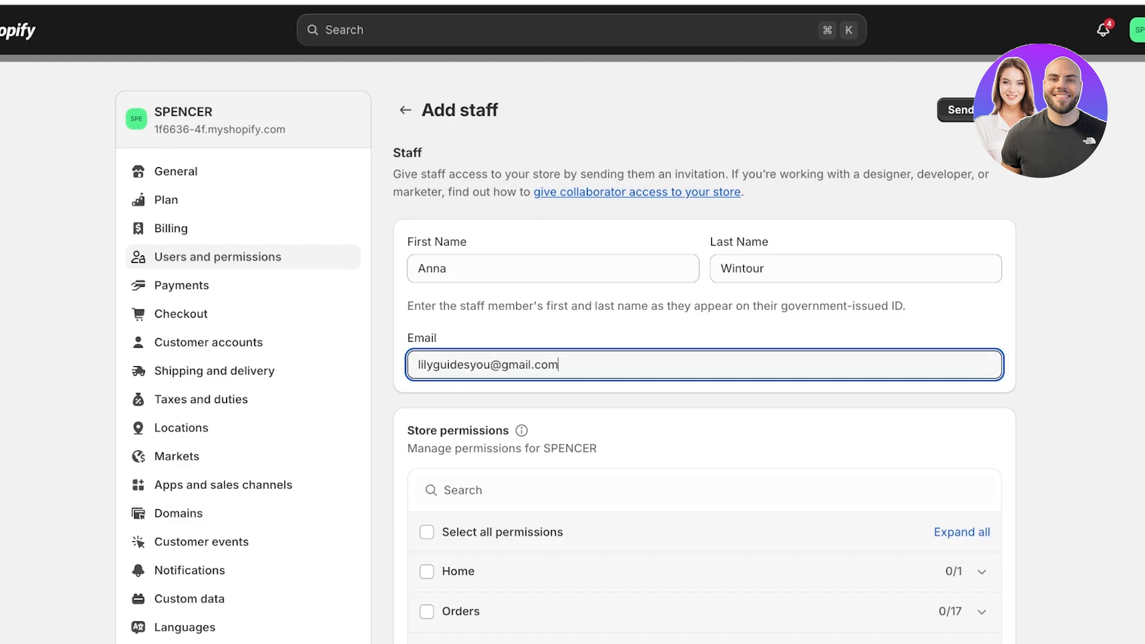
- Scroll down through the Store and App permissions, then back up to Store permissions
{"action": "scroll", "scroll_direction": "down", "scroll_amount": 3}
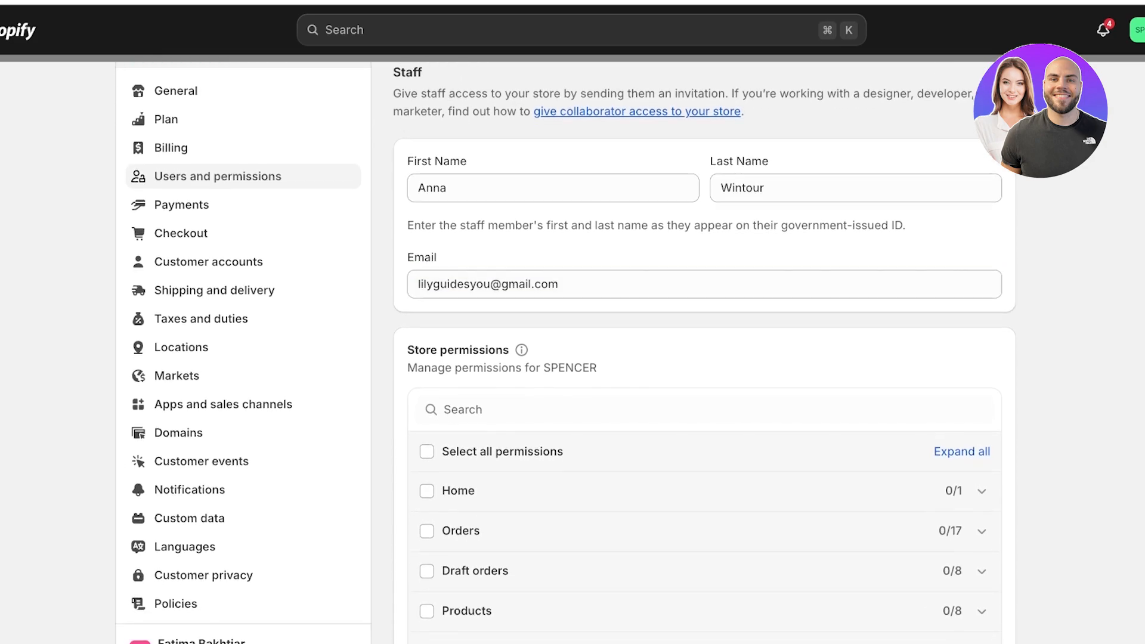
{"action": "scroll", "scroll_direction": "down", "scroll_amount": 3}
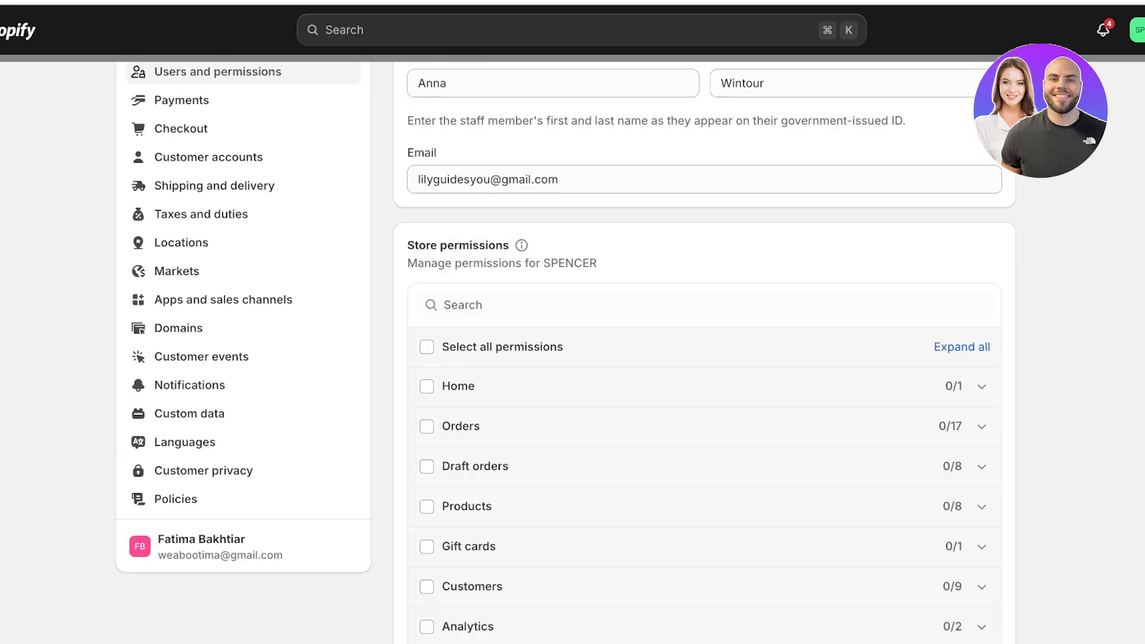
{"action": "scroll", "scroll_direction": "down", "scroll_amount": 3}
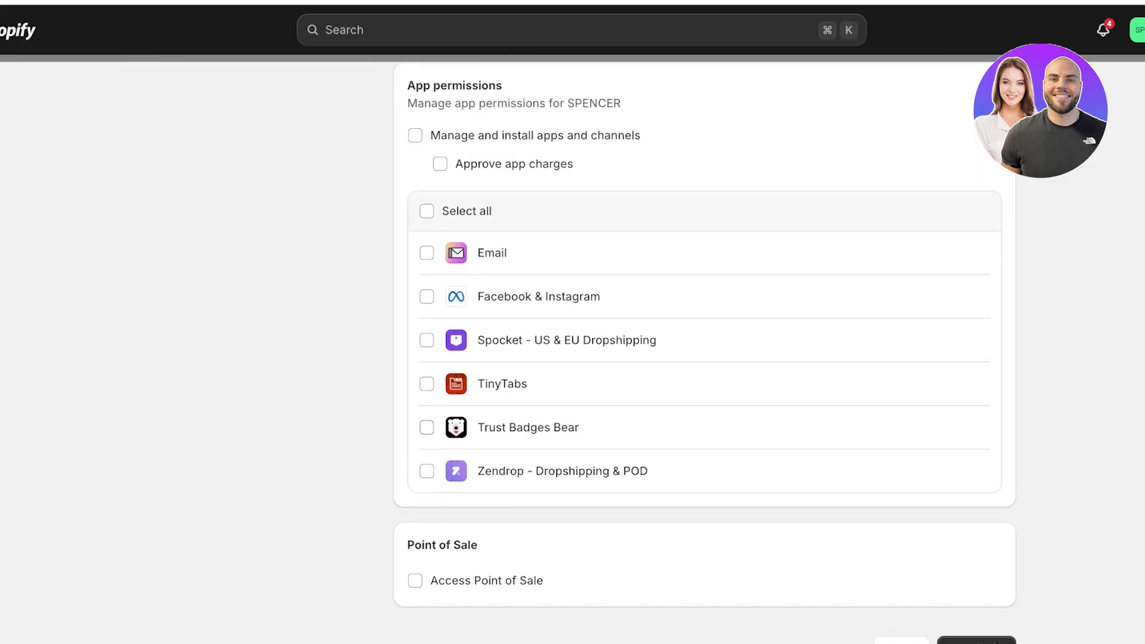
{"action": "scroll", "scroll_direction": "up", "scroll_amount": 3}
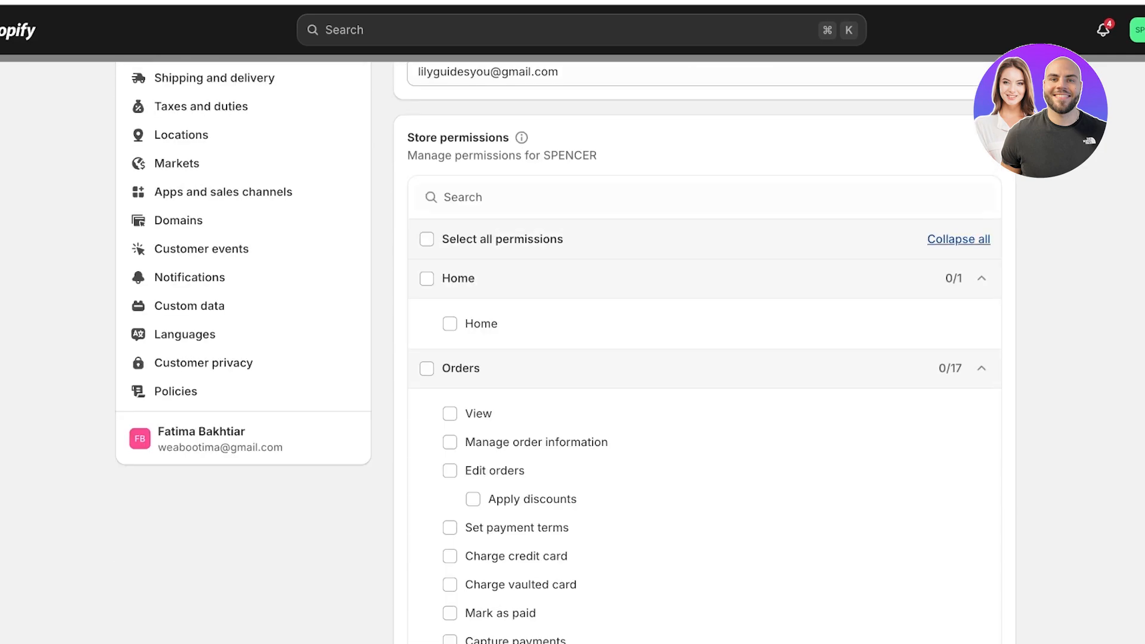
- Collapse all categories, tick Home and Orders, then untick Delete orders and Buy shipping labels
{"action": "left_click", "coordinate": [959, 239]}
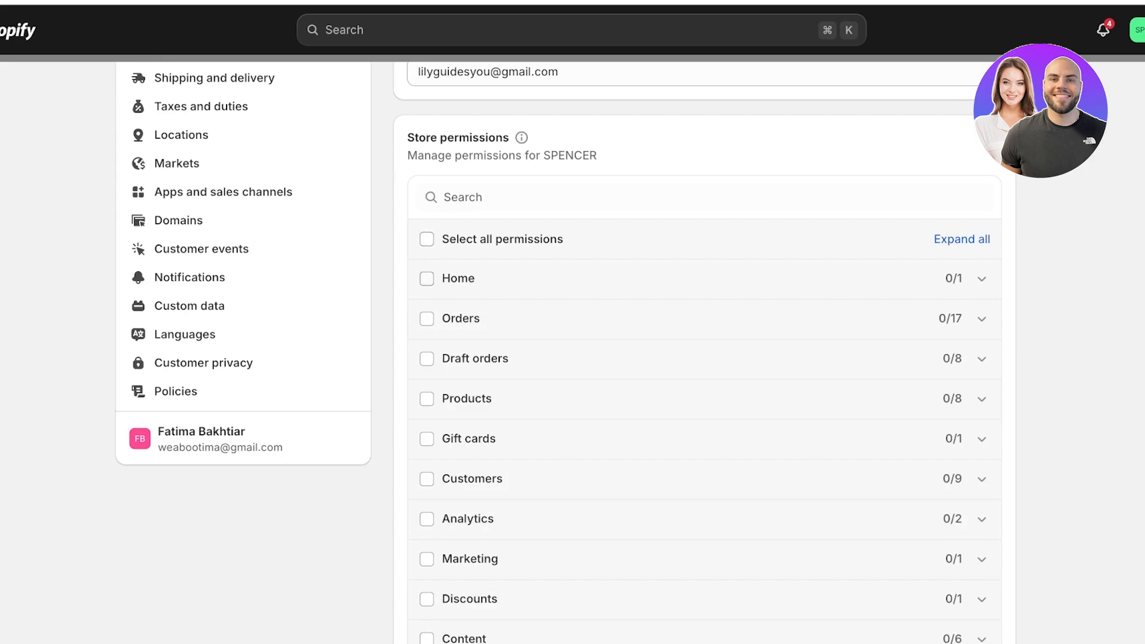
{"action": "left_click", "coordinate": [427, 279]}
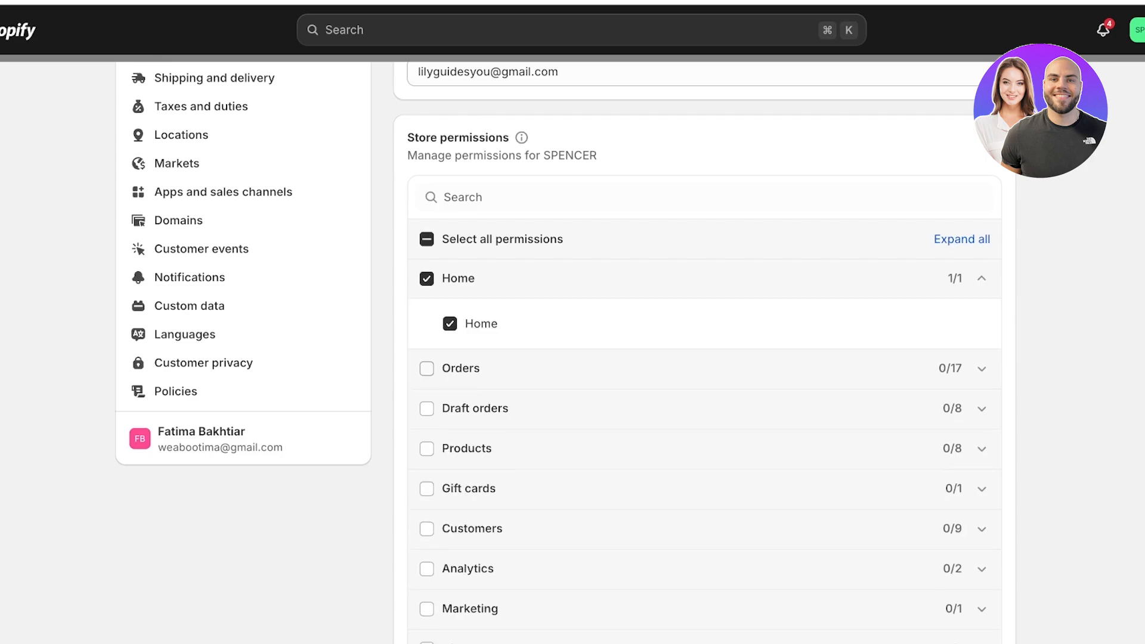
{"action": "scroll", "scroll_direction": "down", "scroll_amount": 3}
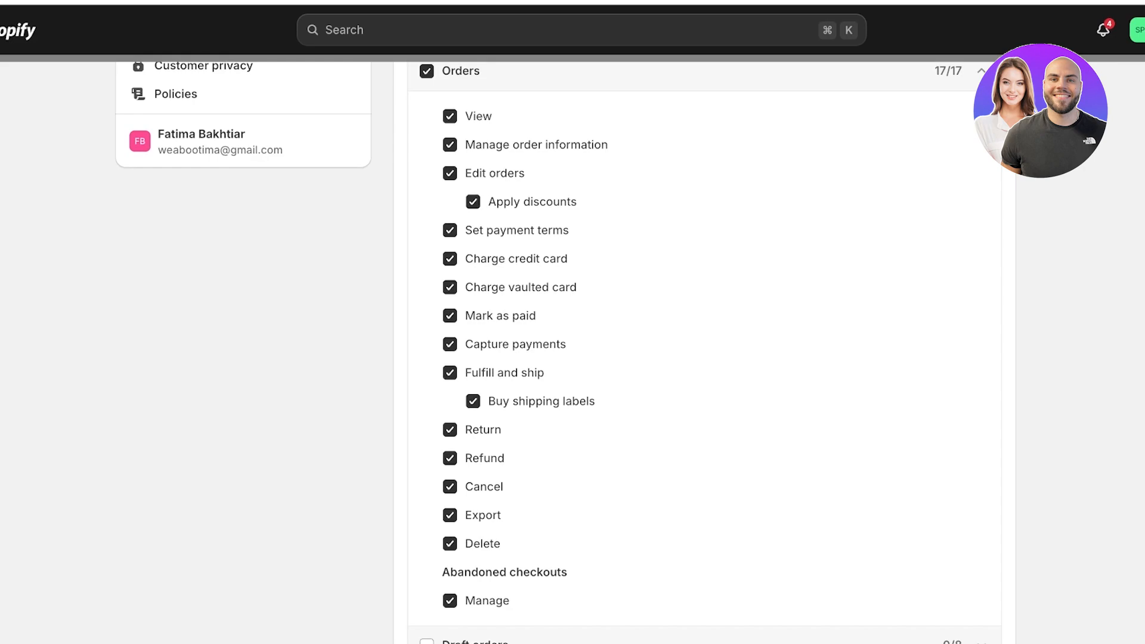
{"action": "left_click", "coordinate": [449, 543]}
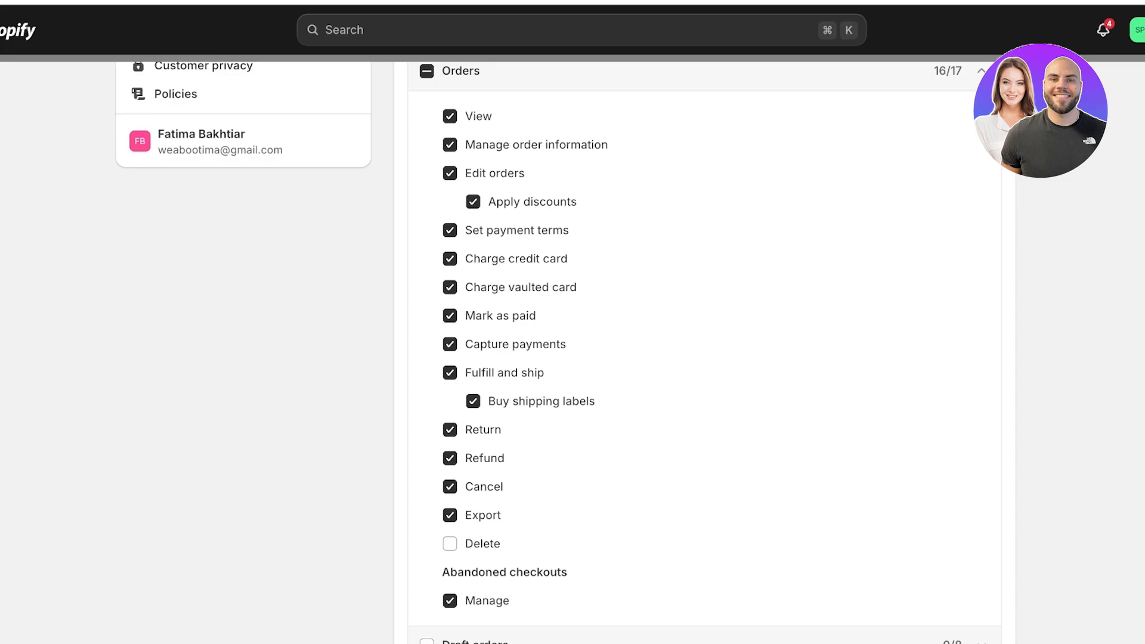
{"action": "left_click", "coordinate": [473, 401]}
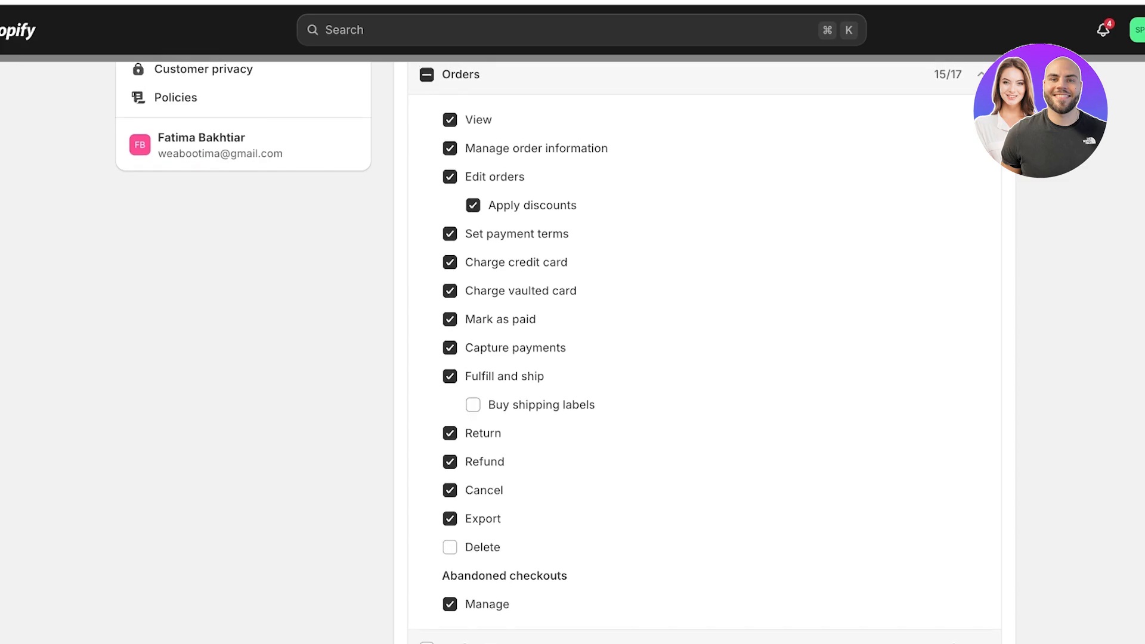
- Peek at Draft orders permissions, then expand Products to grant two product permissions
{"action": "scroll", "scroll_direction": "down", "scroll_amount": 3}
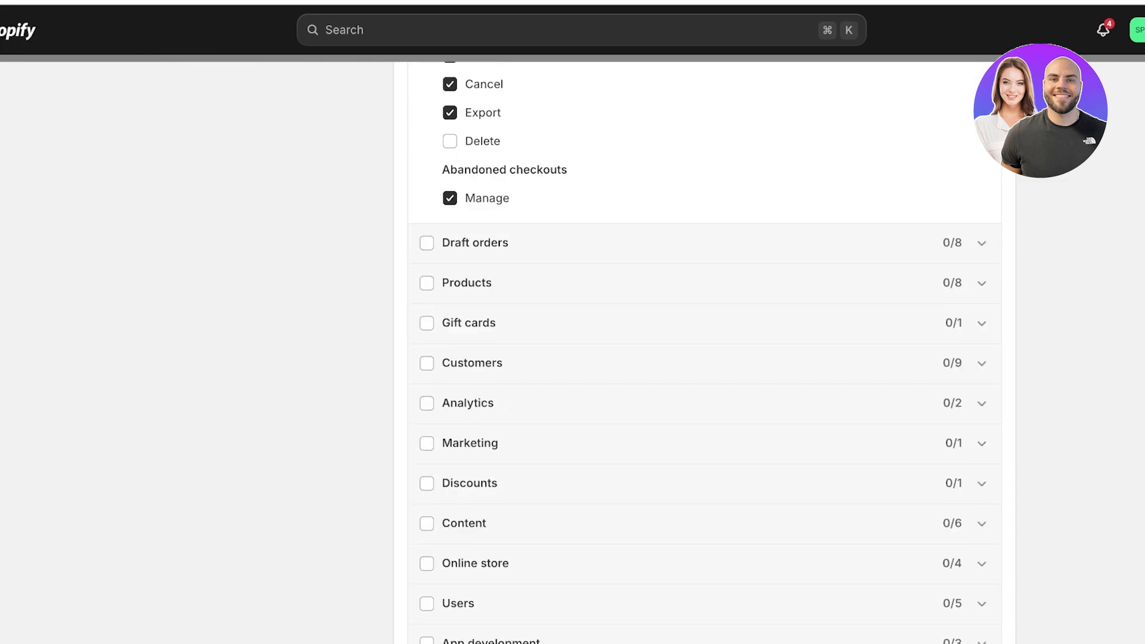
{"action": "left_click", "coordinate": [981, 242]}
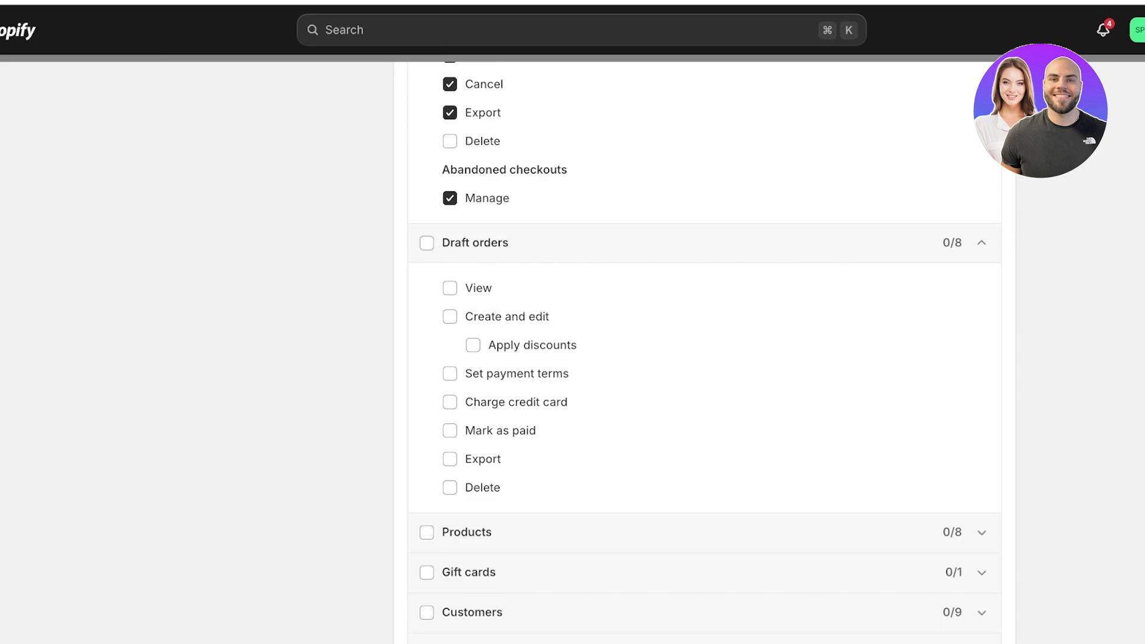
{"action": "left_click", "coordinate": [982, 243]}
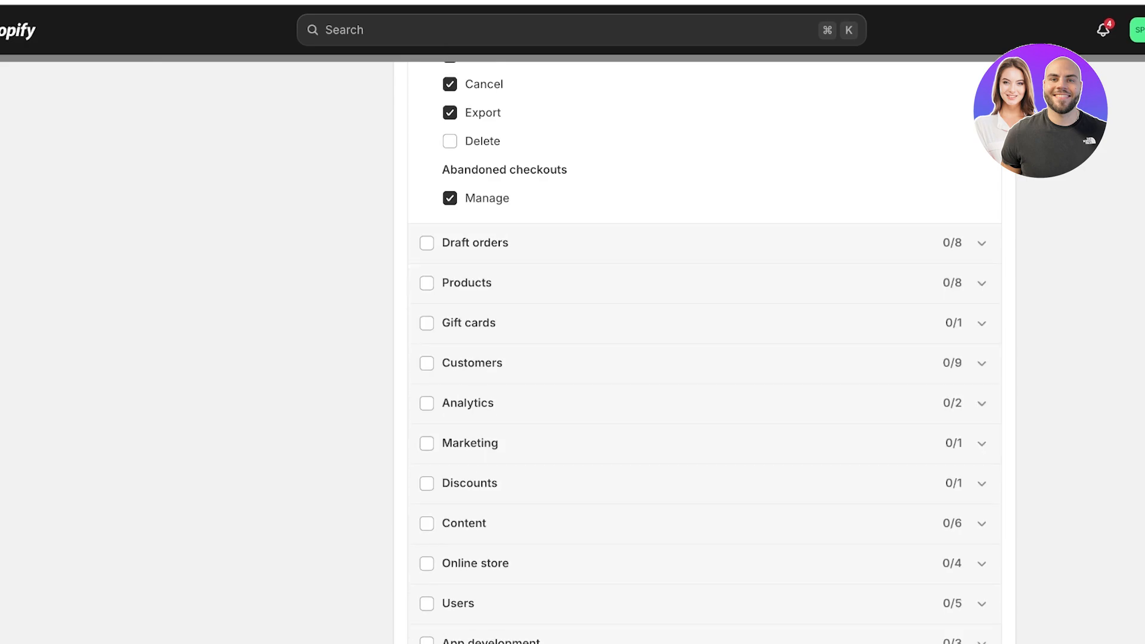
{"action": "left_click", "coordinate": [983, 284]}
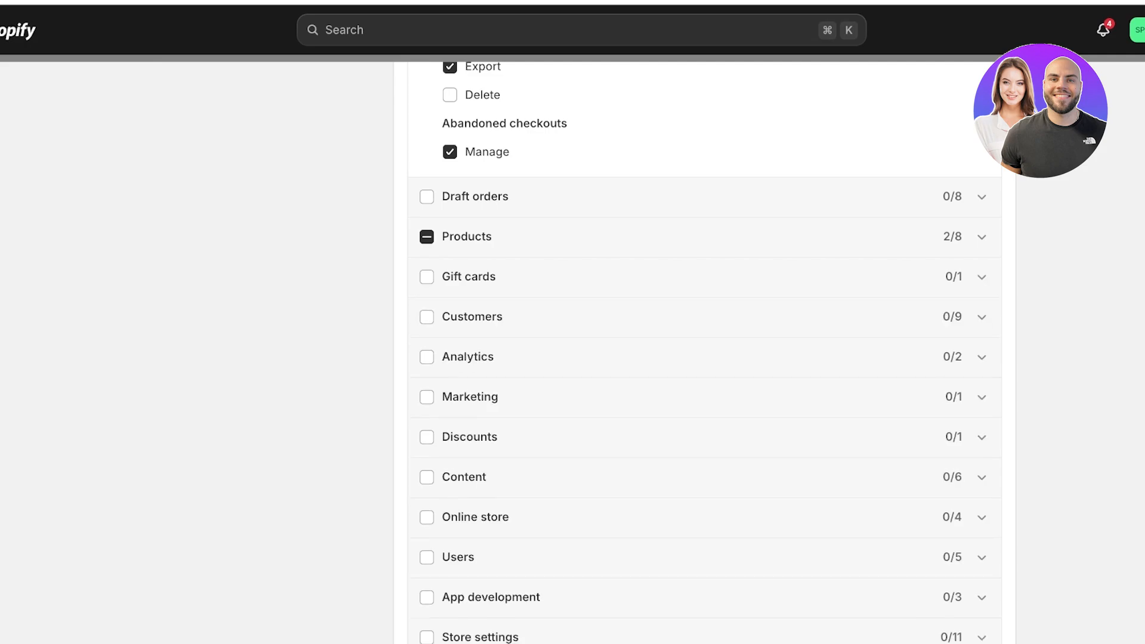
- Grant three Customers permissions, including View store credit transactions
{"action": "left_click", "coordinate": [482, 317]}
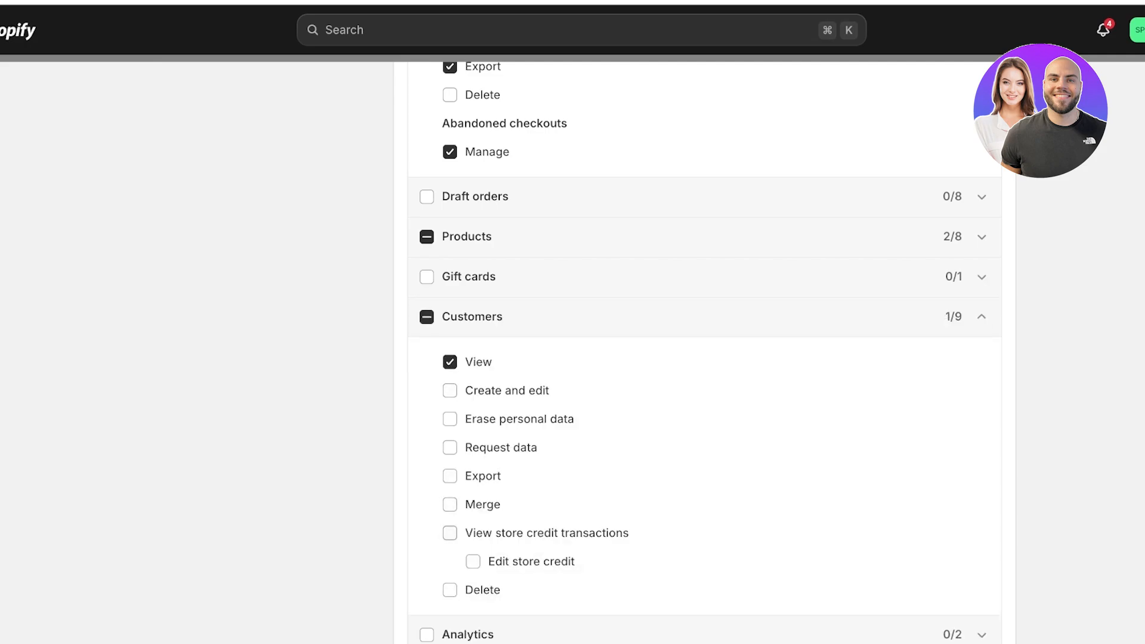
{"action": "left_click", "coordinate": [450, 533]}
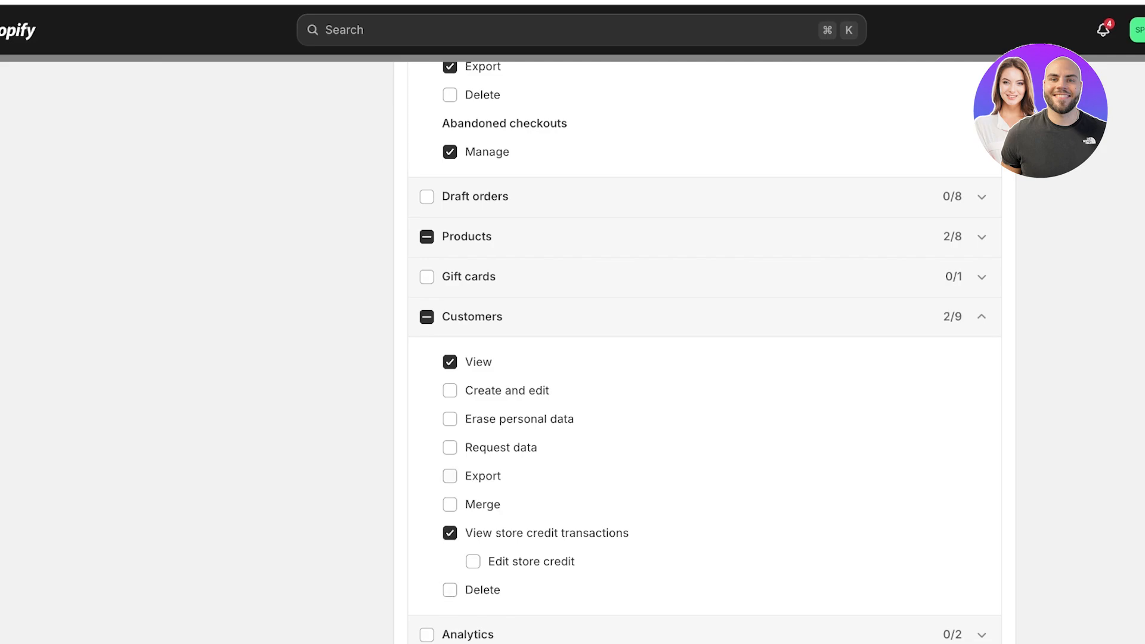
{"action": "left_click", "coordinate": [449, 448]}
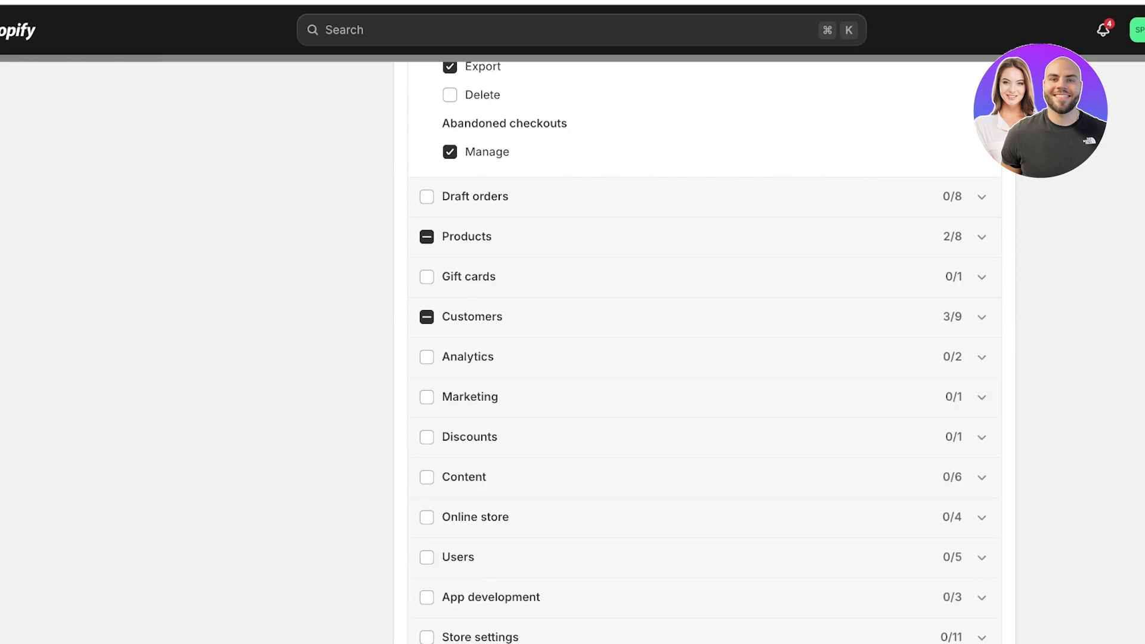
{"action": "left_click", "coordinate": [982, 357]}
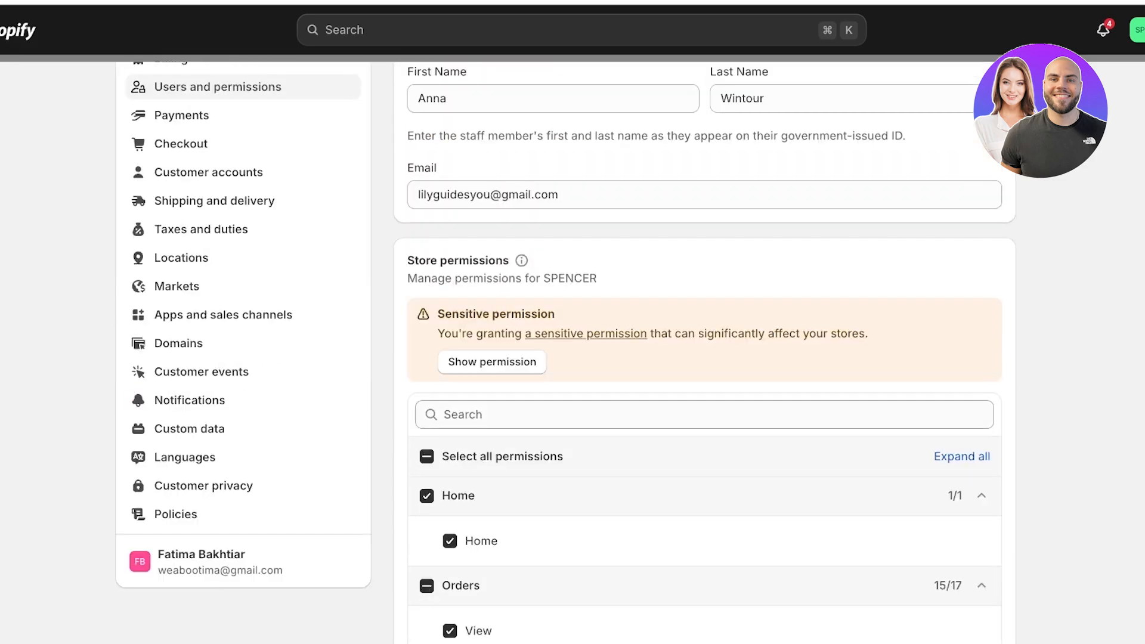
{"action": "scroll", "scroll_direction": "down", "scroll_amount": 3}
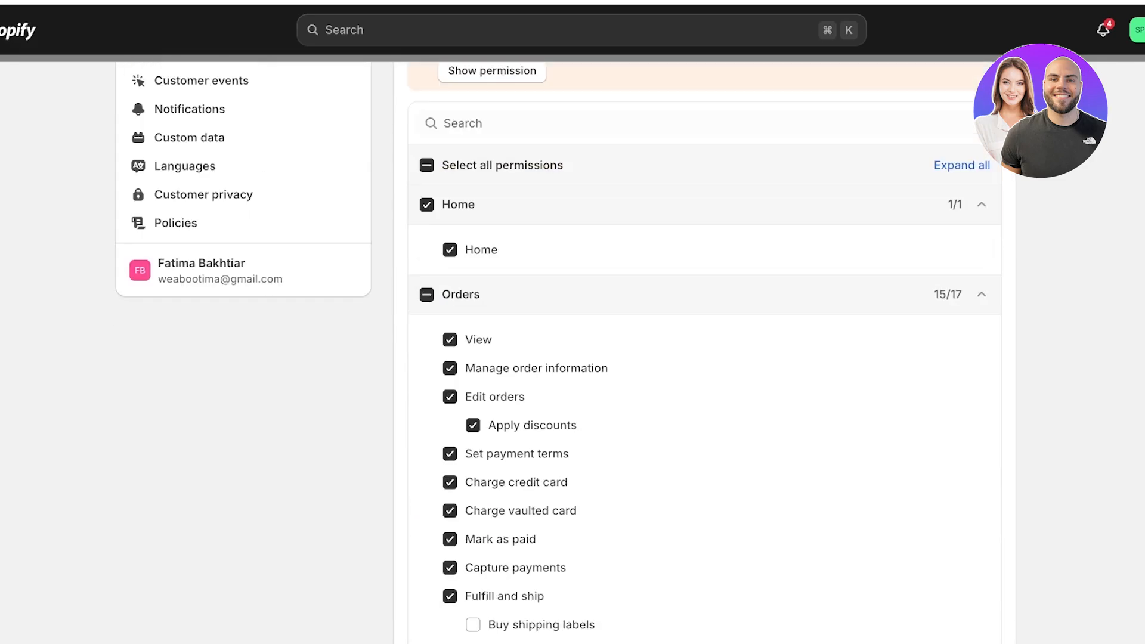
{"action": "scroll", "scroll_direction": "down", "scroll_amount": 3}
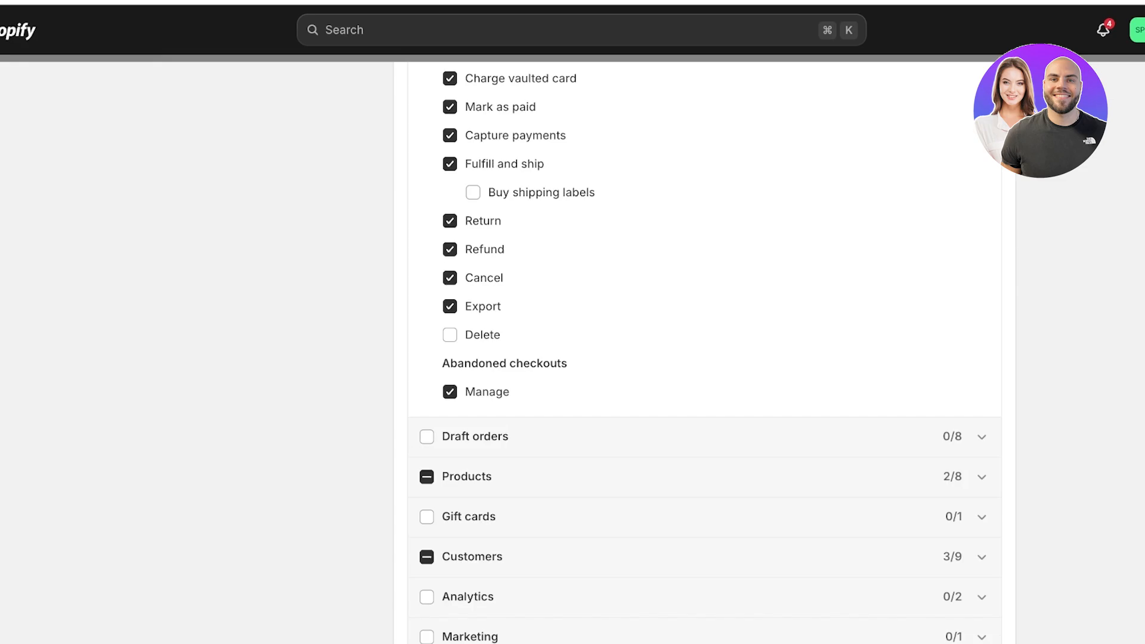
{"action": "scroll", "scroll_direction": "down", "scroll_amount": 3}
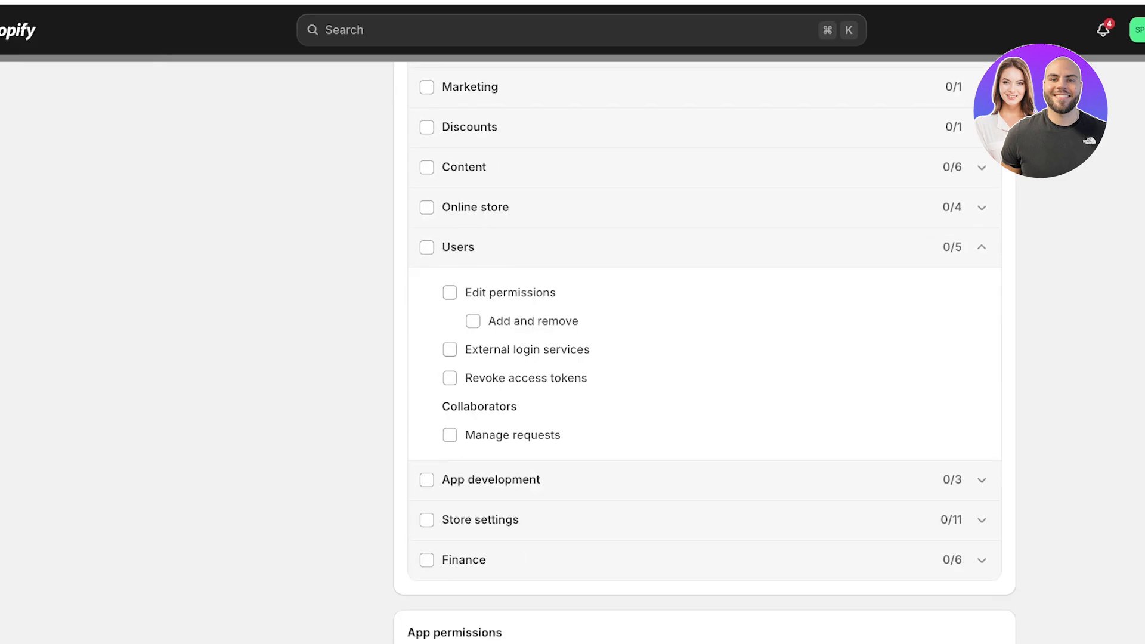
{"action": "left_click", "coordinate": [982, 247]}
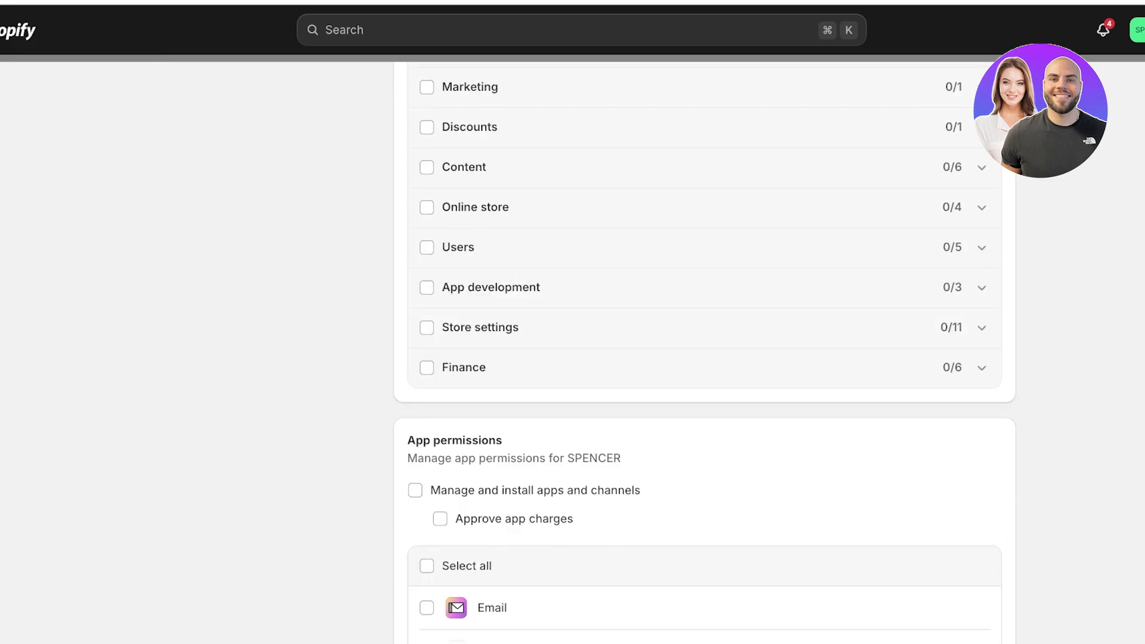
{"action": "left_click", "coordinate": [479, 328]}
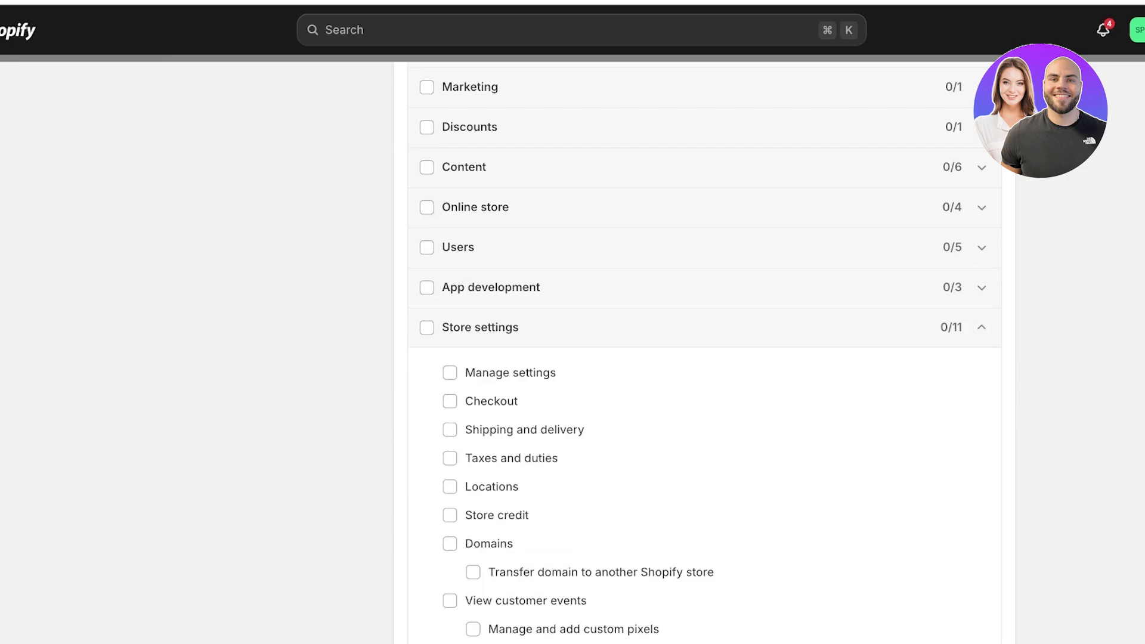
{"action": "scroll", "scroll_direction": "down", "scroll_amount": 3}
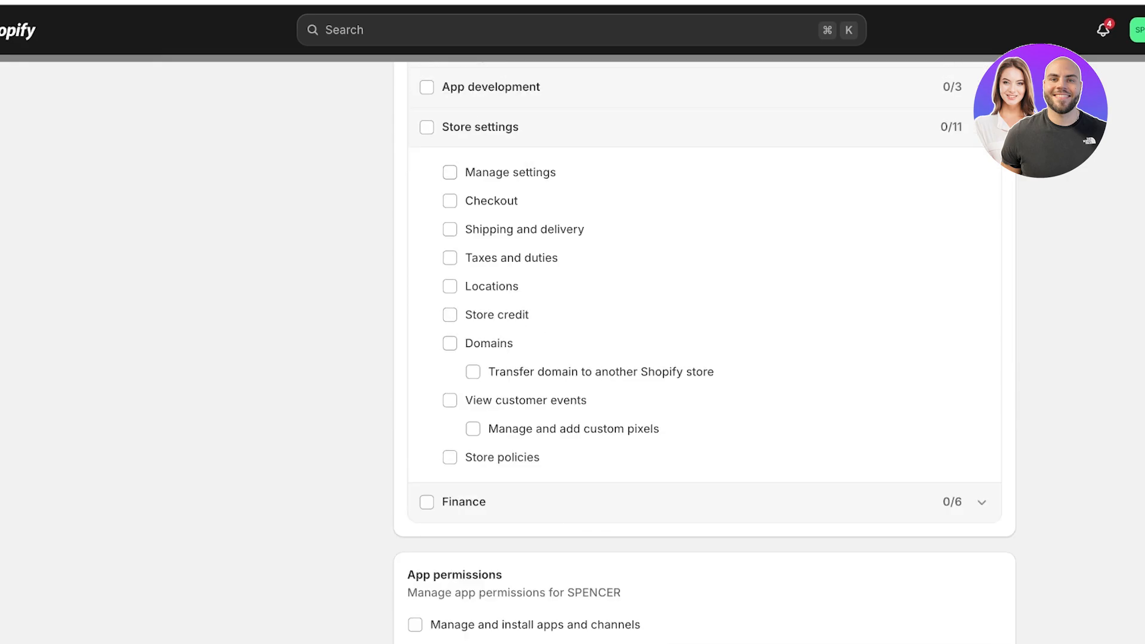
{"action": "scroll", "scroll_direction": "down", "scroll_amount": 3}
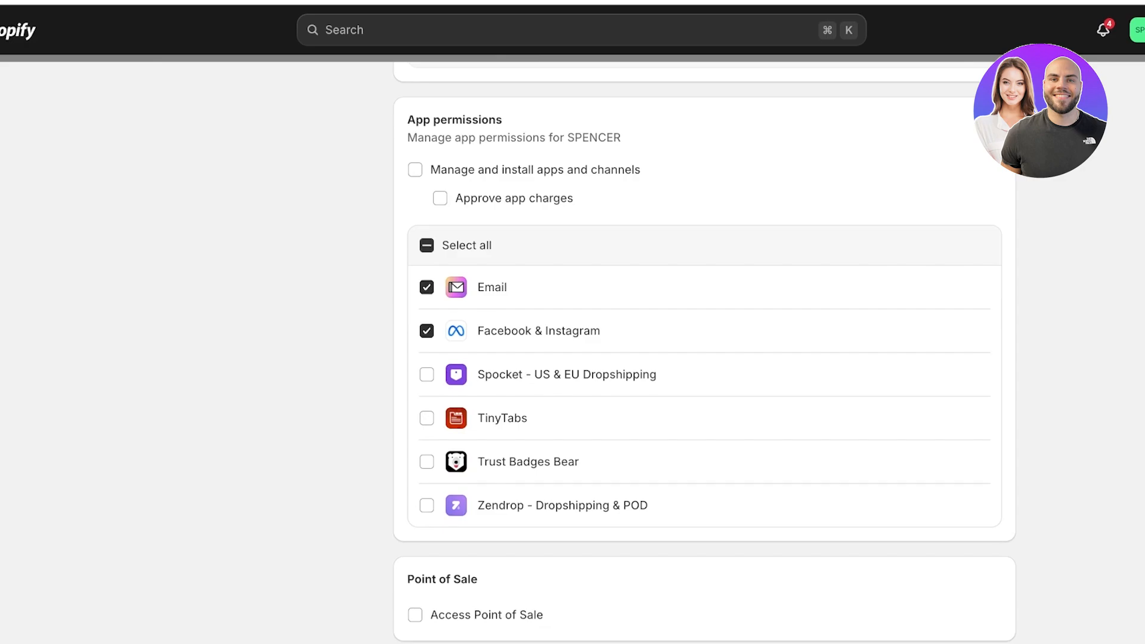
- Untick Facebook & Instagram so only Email app access remains, then send the invite
{"action": "left_click", "coordinate": [426, 331]}
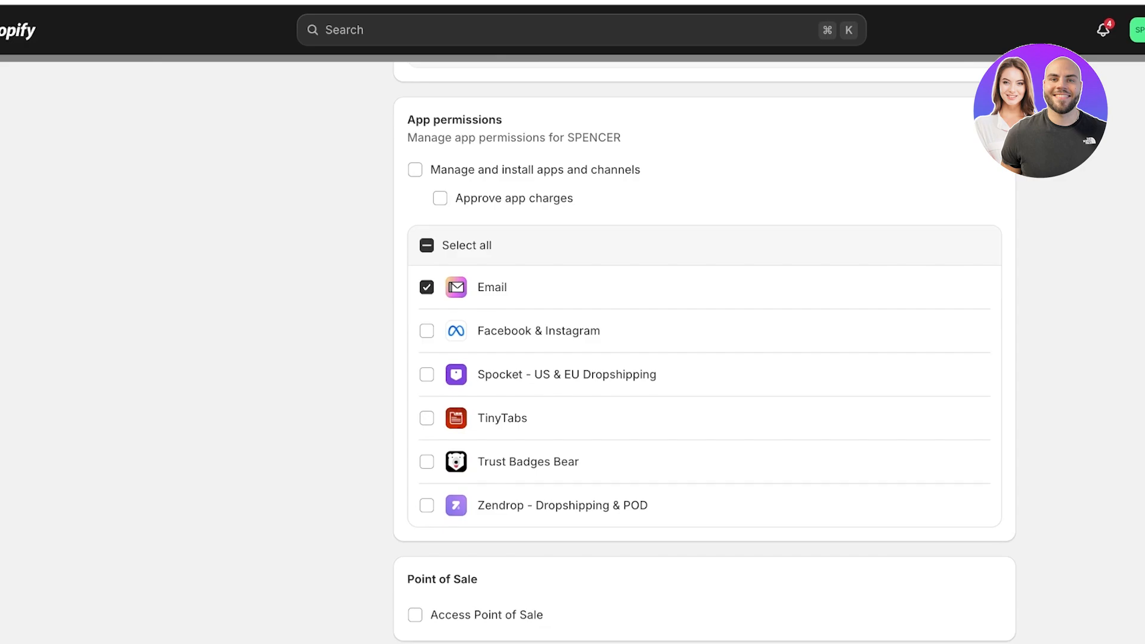
{"action": "scroll", "scroll_direction": "down", "scroll_amount": 3}
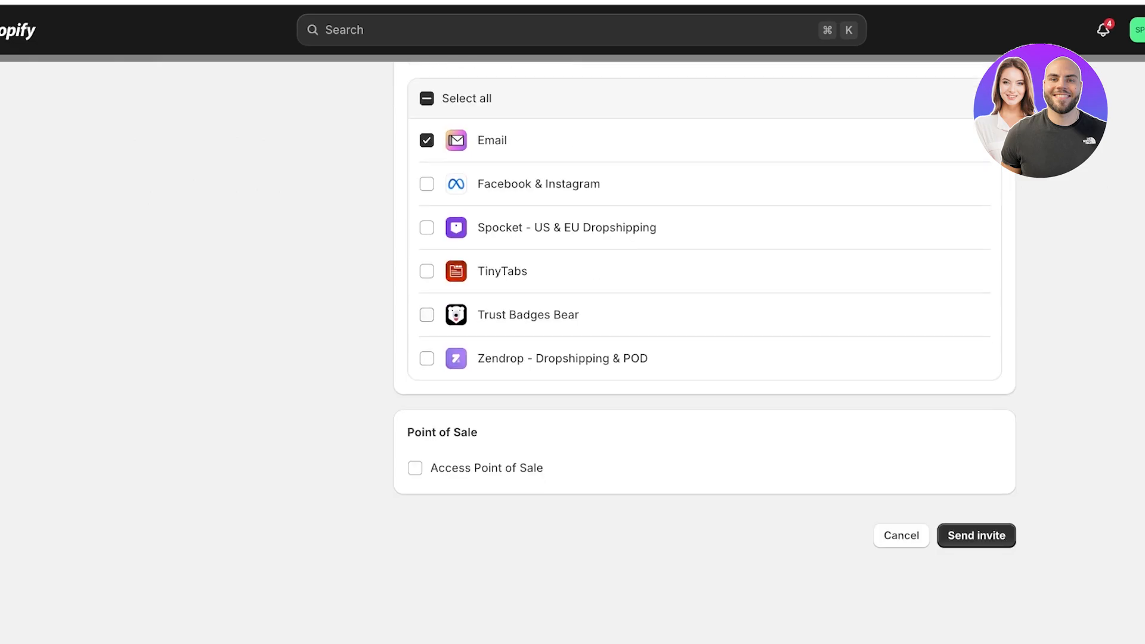
{"action": "left_click", "coordinate": [976, 535]}
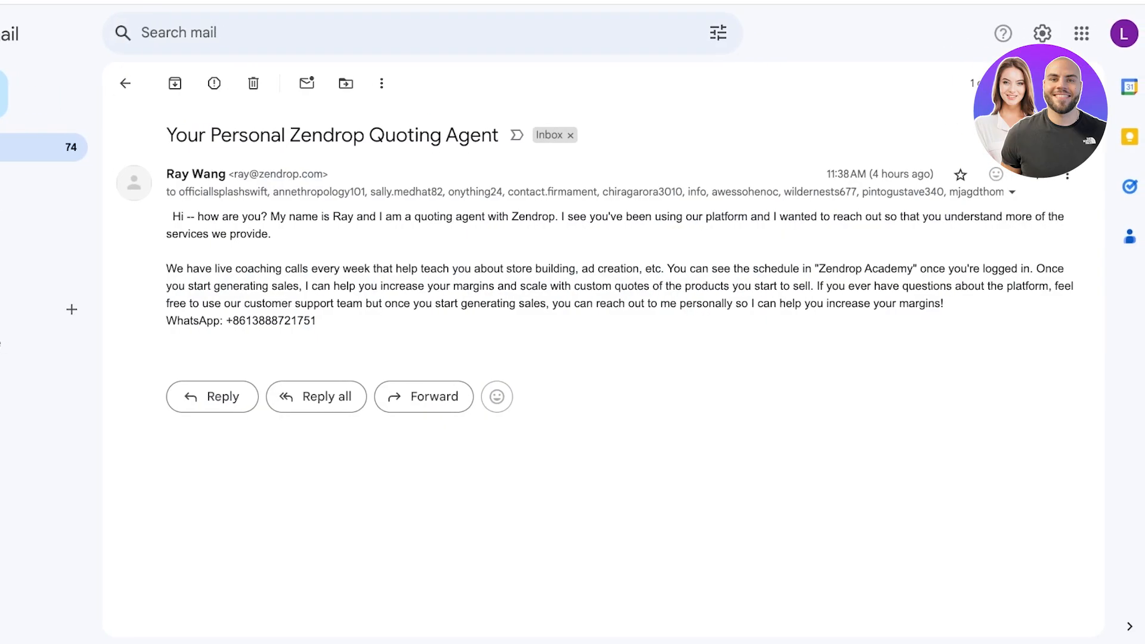
- Open Shopify's 'Create staff account' email under Gmail's Updates tab and follow it to the store admin
{"action": "left_click", "coordinate": [124, 82]}
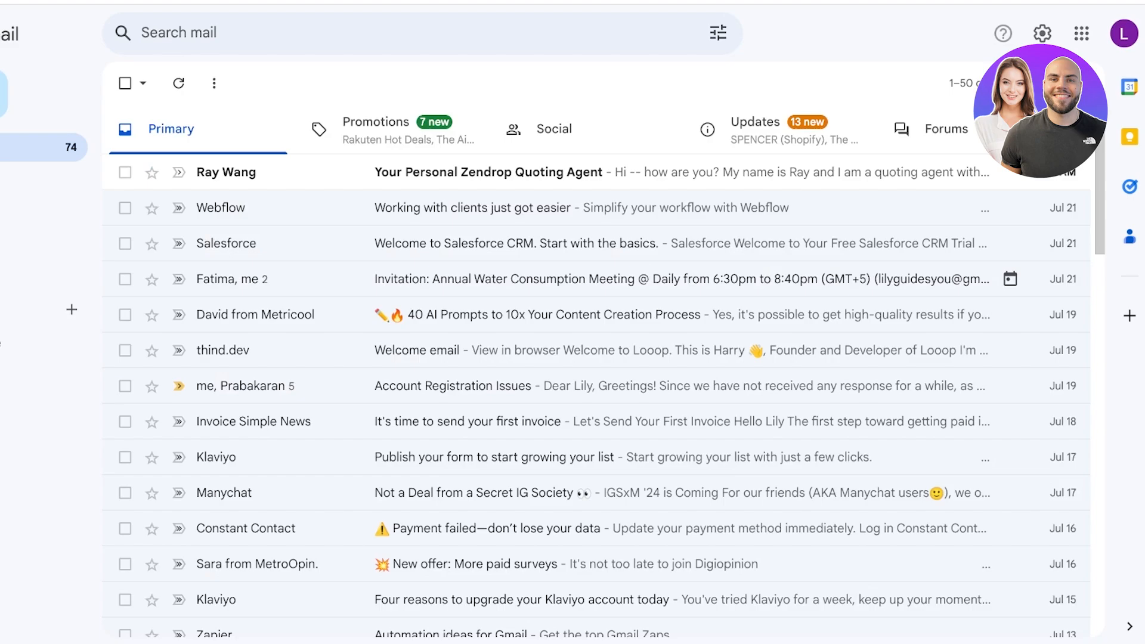
{"action": "left_click", "coordinate": [755, 128]}
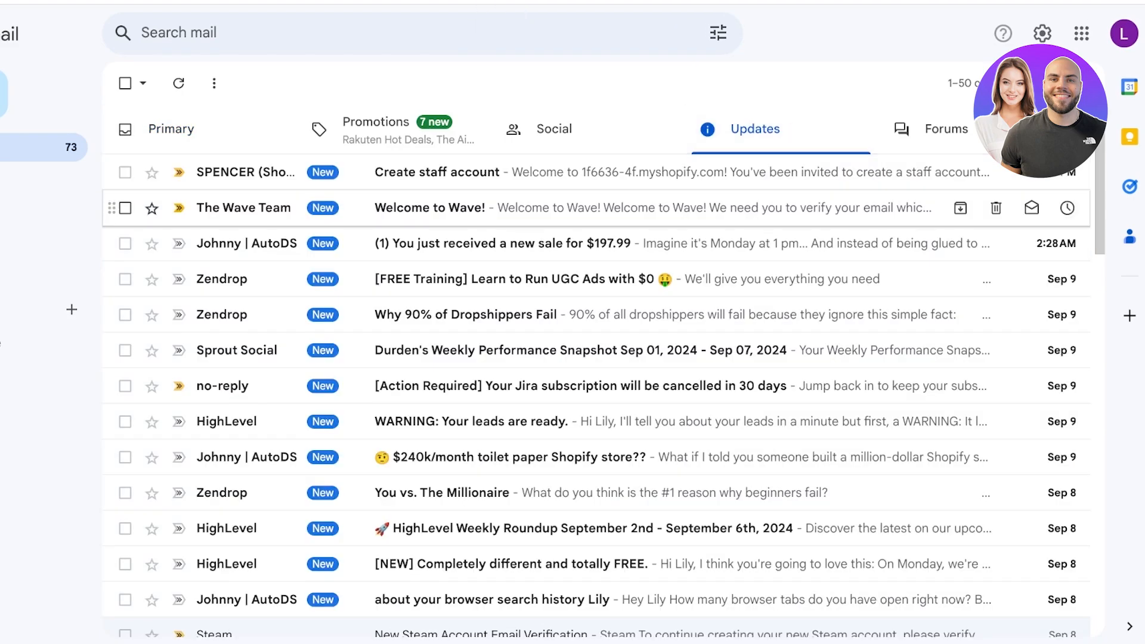
{"action": "left_click", "coordinate": [438, 172]}
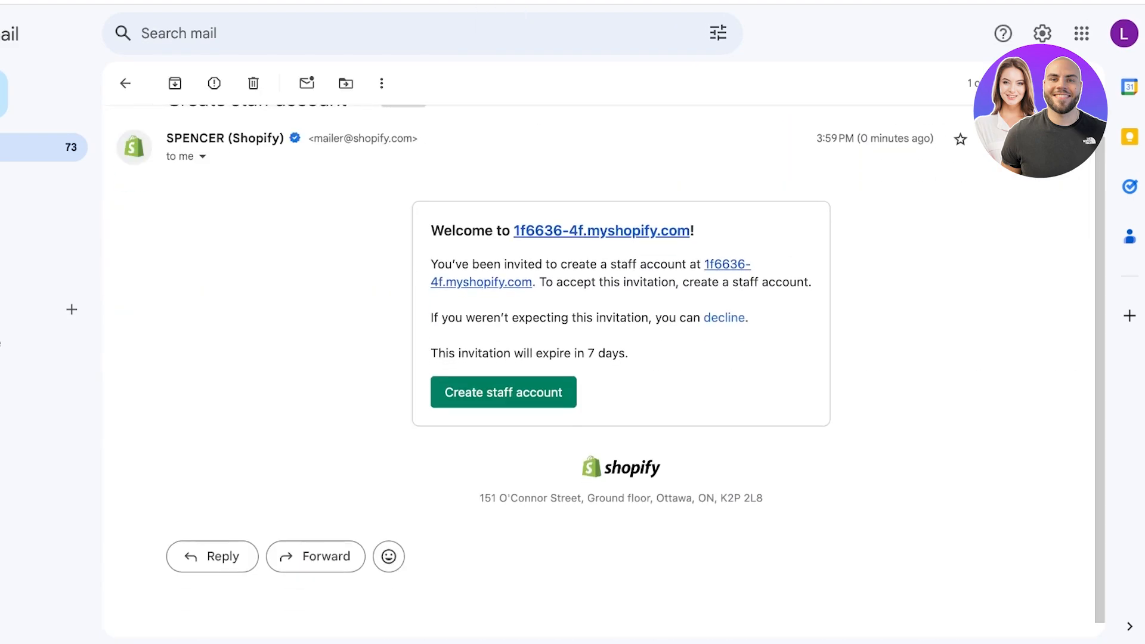
{"action": "left_click", "coordinate": [502, 393]}
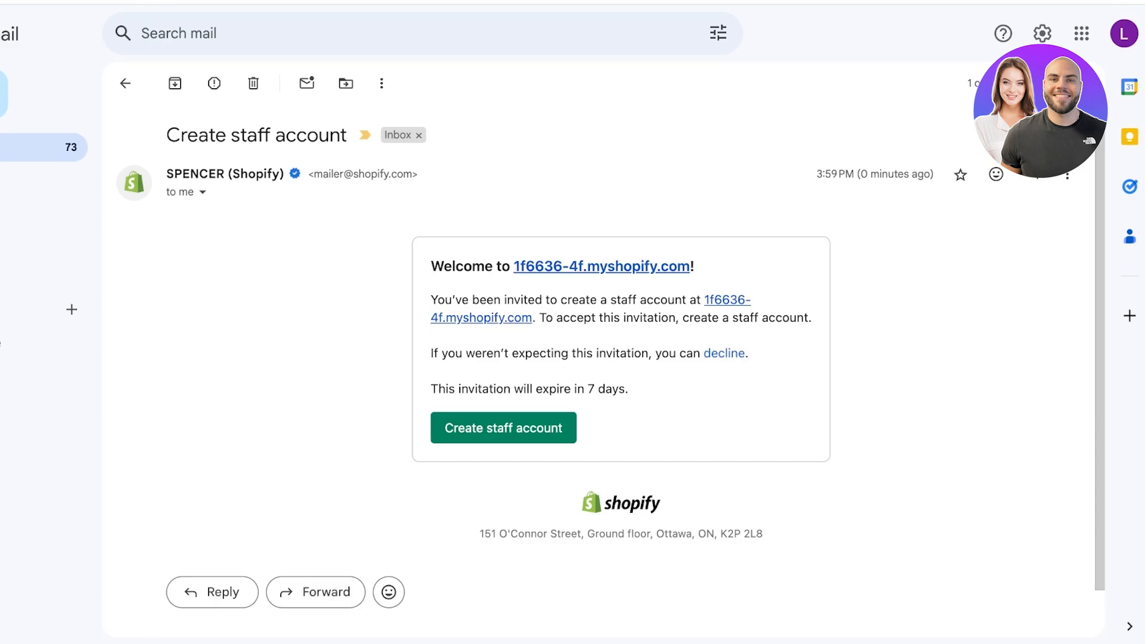
{"action": "left_click", "coordinate": [502, 427]}
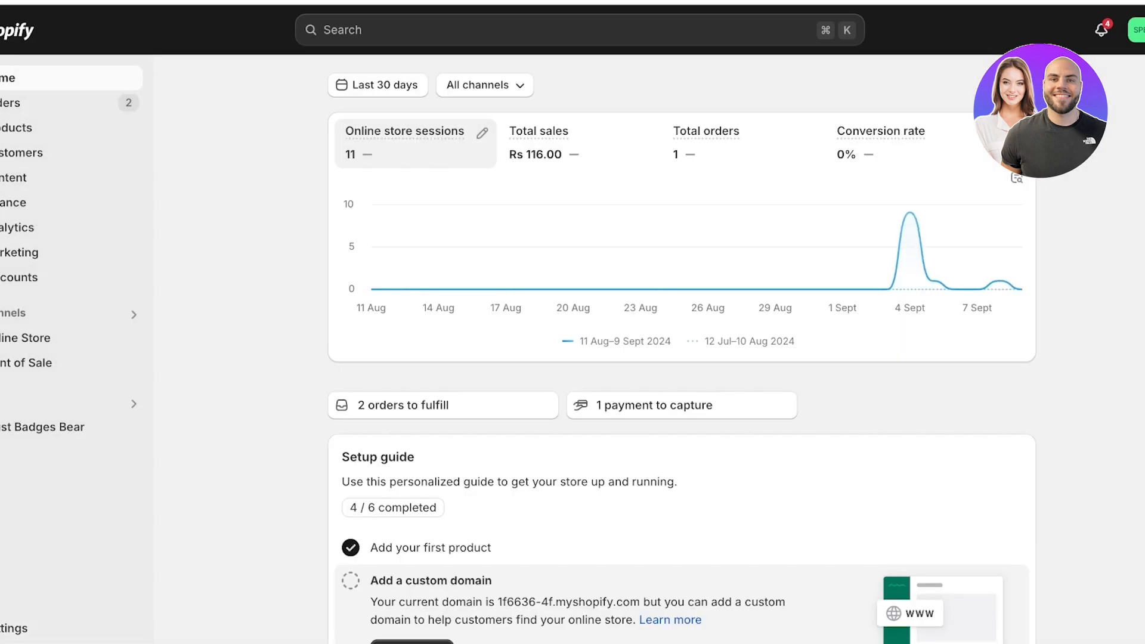
- Open the Orders page listing #1002 (payment pending) and #1001 (paid, partially fulfilled)
{"action": "scroll", "scroll_direction": "down", "scroll_amount": 3}
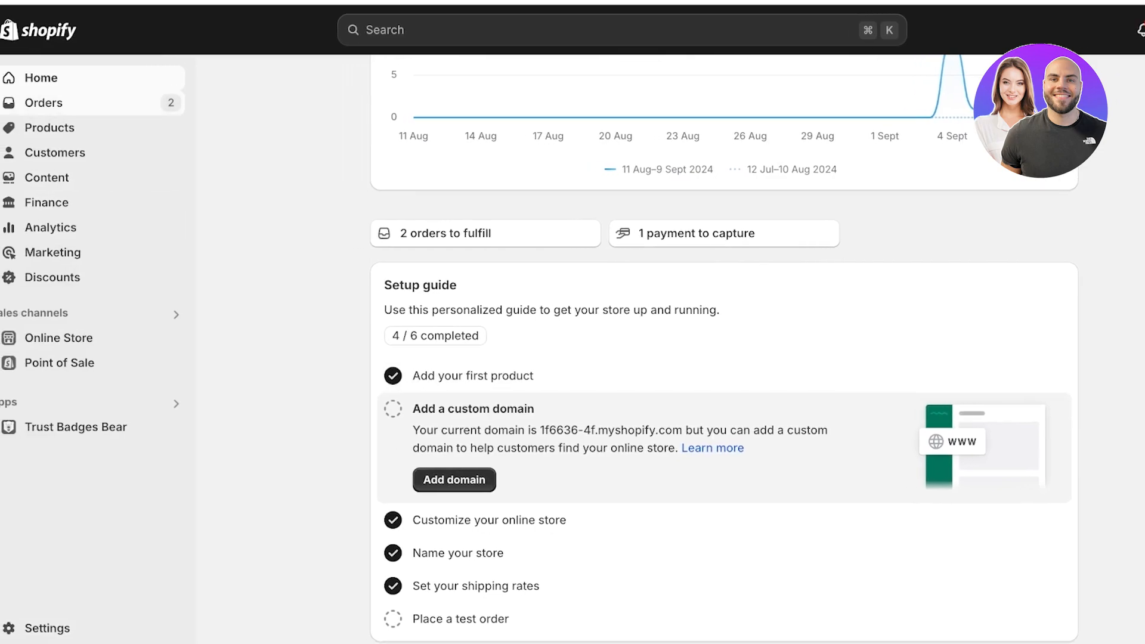
{"action": "left_click", "coordinate": [44, 101]}
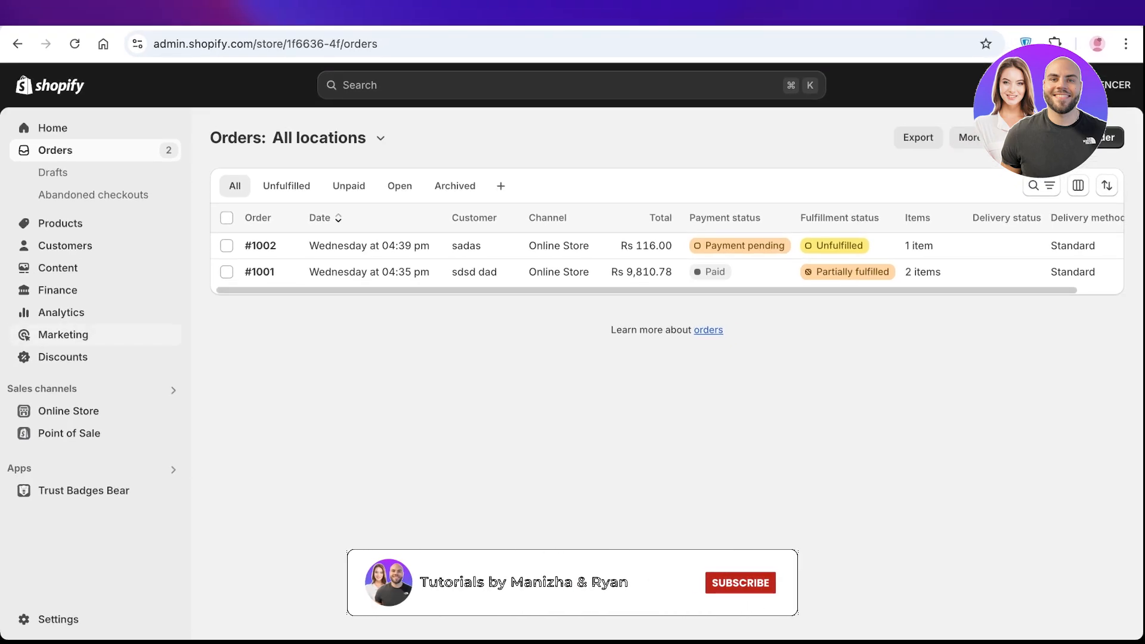
{"action": "left_click", "coordinate": [739, 583]}
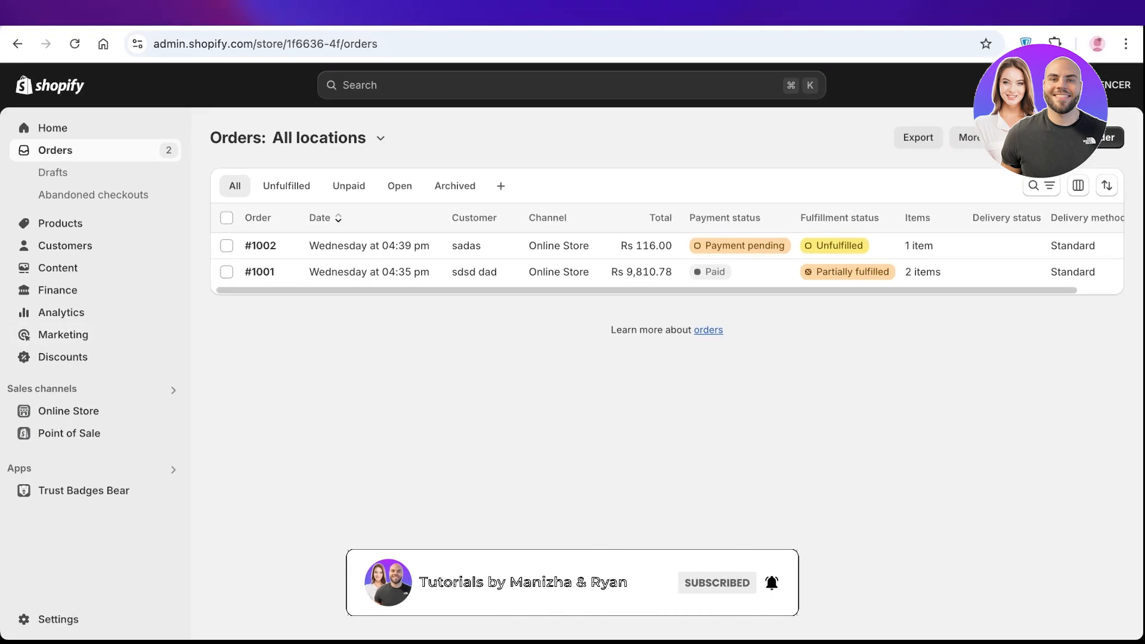